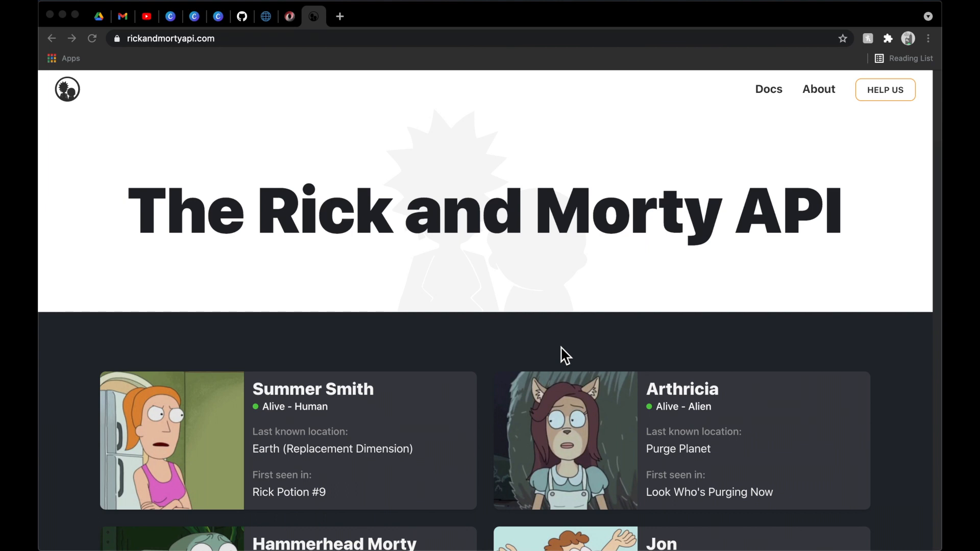
{"action": "mouse_move", "coordinate": [567, 335]}
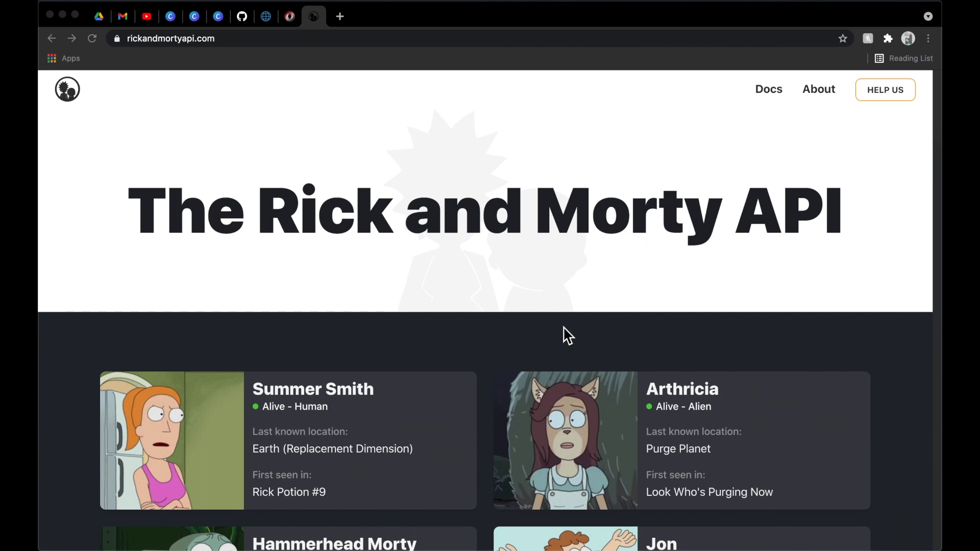
{"action": "mouse_move", "coordinate": [620, 300]}
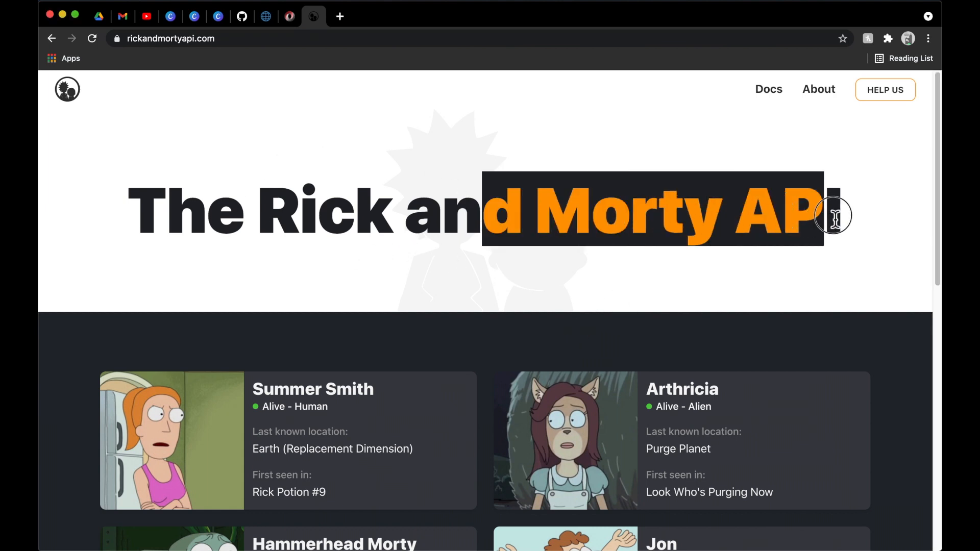
{"action": "mouse_move", "coordinate": [785, 314]}
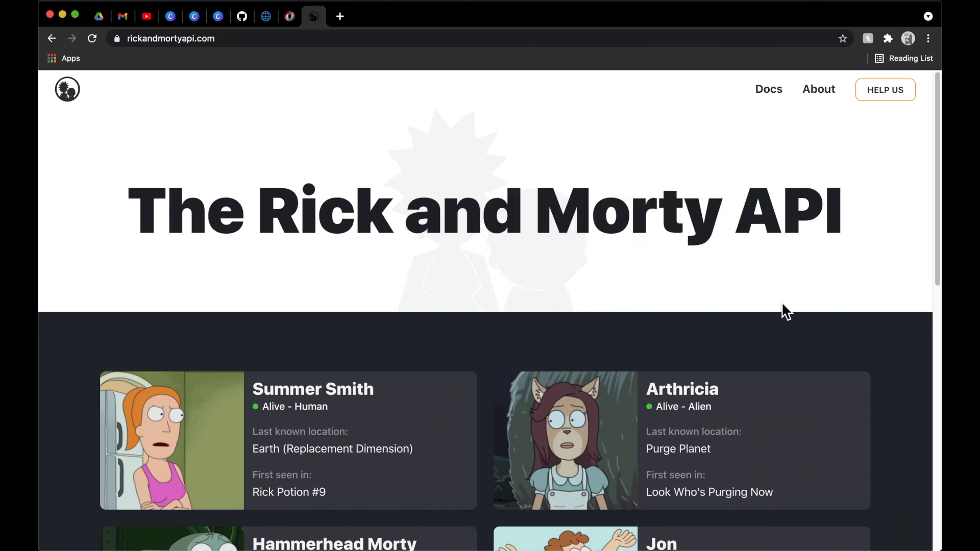
- Go to the Docs section showing the Introduction and the GraphQL example query
{"action": "double_click", "coordinate": [787, 210]}
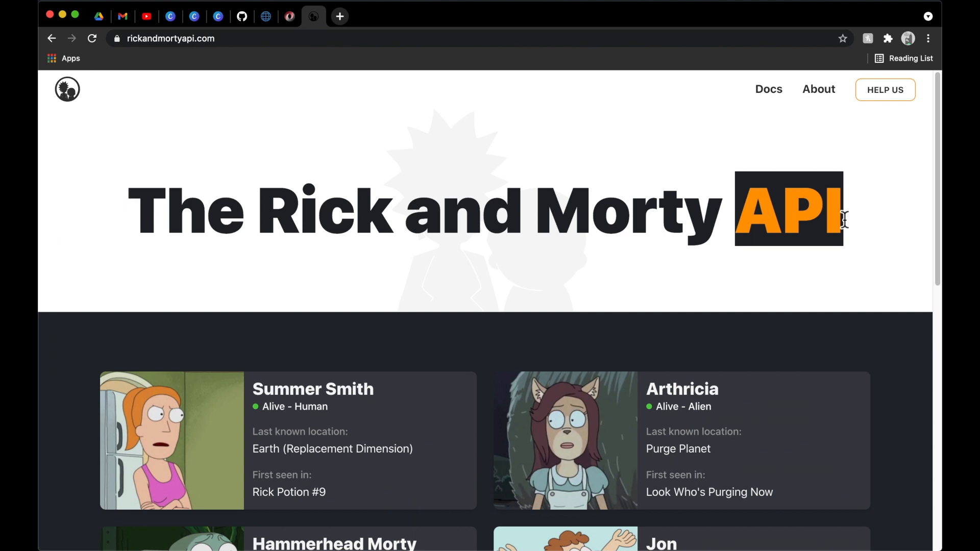
{"action": "mouse_move", "coordinate": [737, 217]}
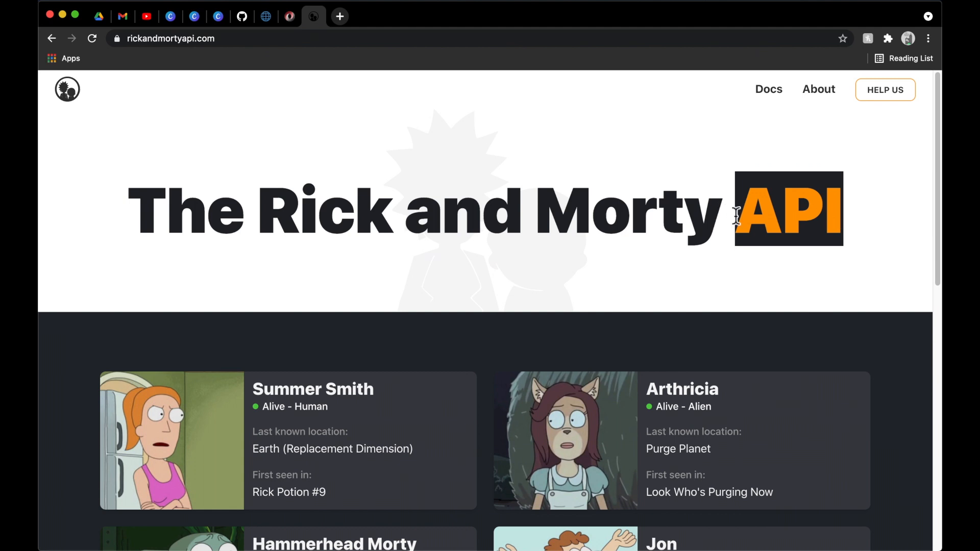
{"action": "mouse_move", "coordinate": [837, 224]}
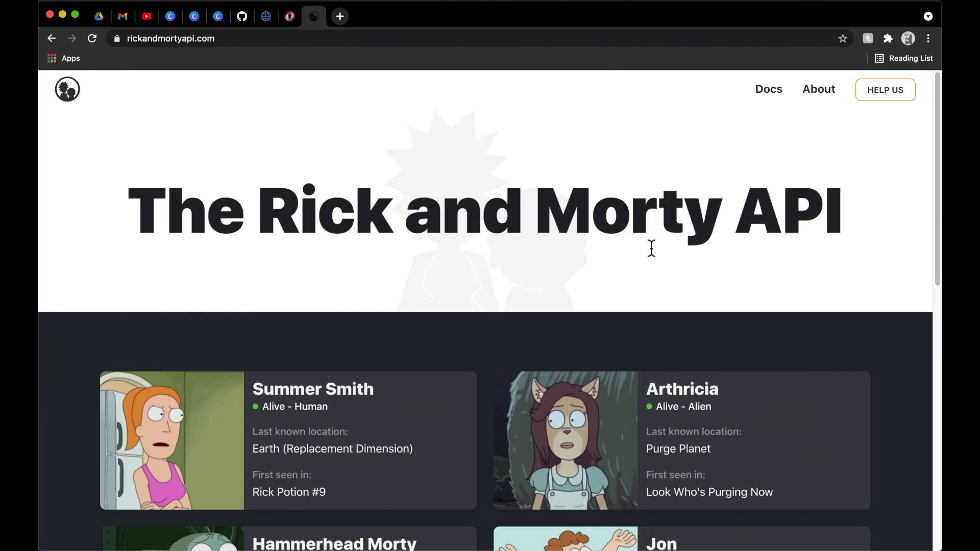
{"action": "mouse_move", "coordinate": [507, 266]}
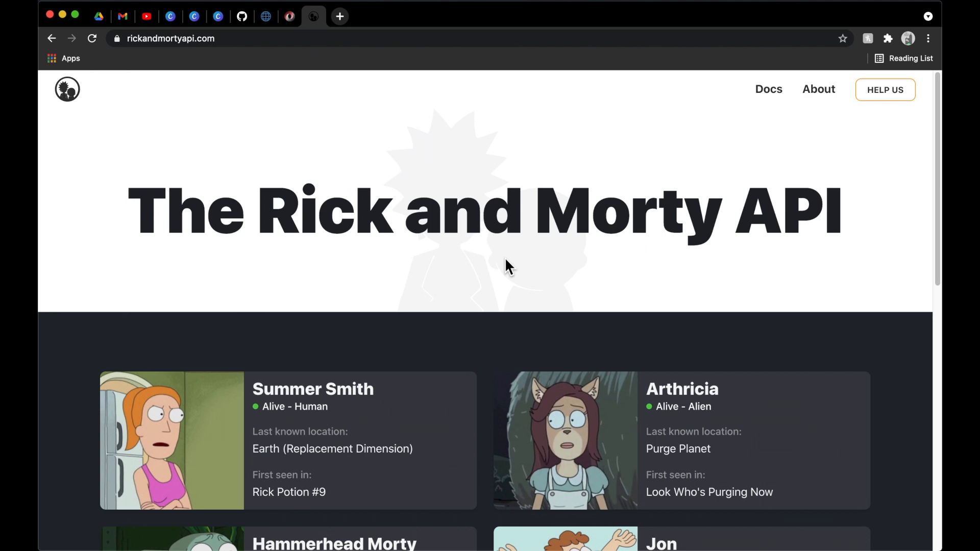
{"action": "mouse_move", "coordinate": [774, 118]}
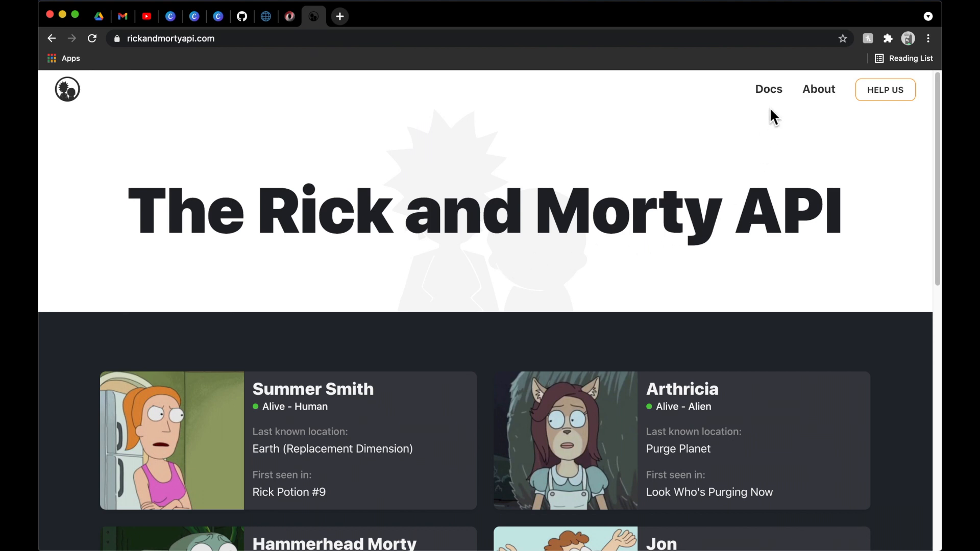
{"action": "left_click", "coordinate": [768, 89]}
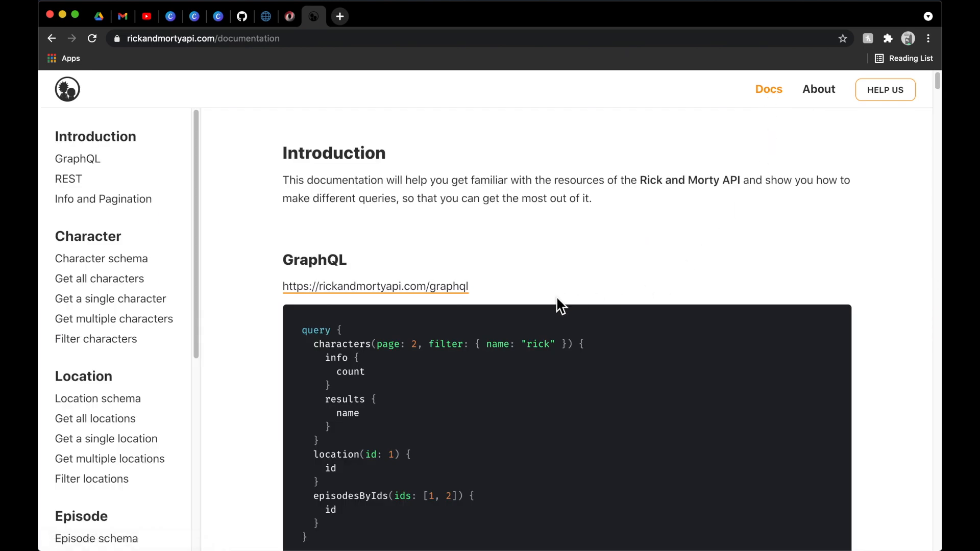
{"action": "scroll", "scroll_direction": "up", "scroll_amount": 3}
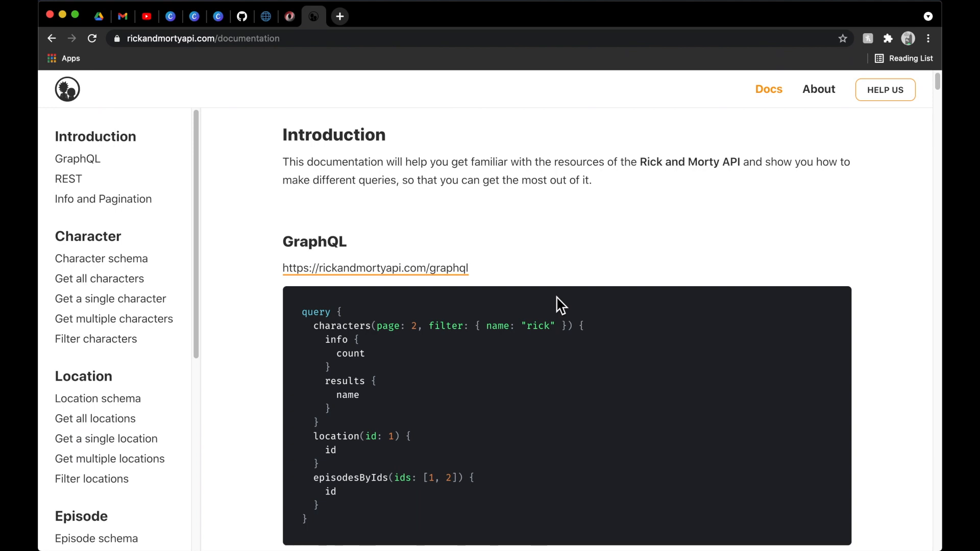
{"action": "mouse_move", "coordinate": [68, 178]}
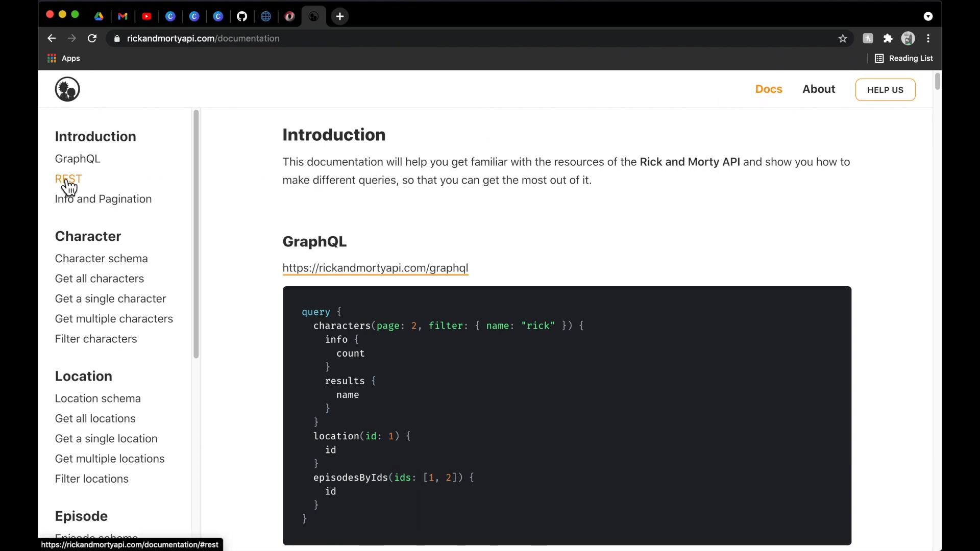
- Jump to the REST section with its base URL, sample JSON and three resources
{"action": "left_click", "coordinate": [68, 178]}
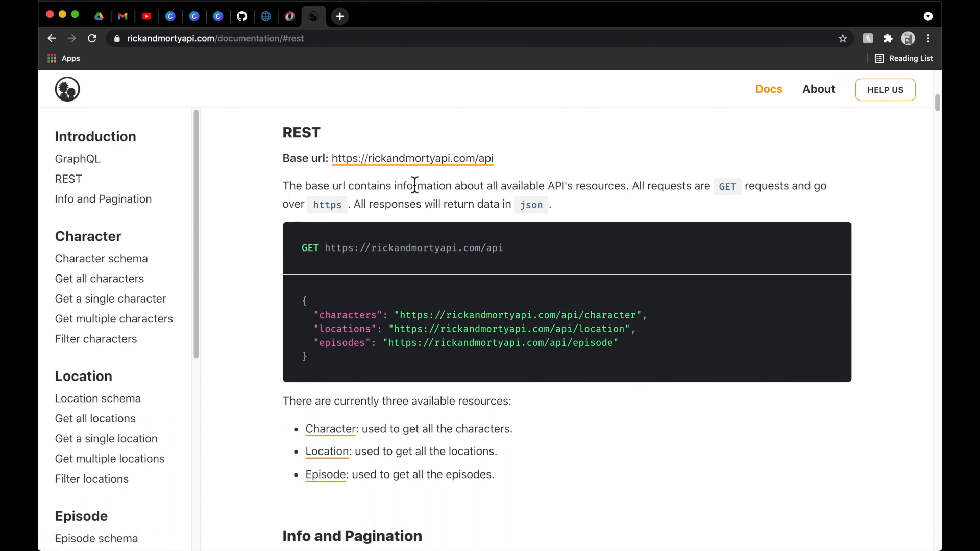
{"action": "mouse_move", "coordinate": [491, 192]}
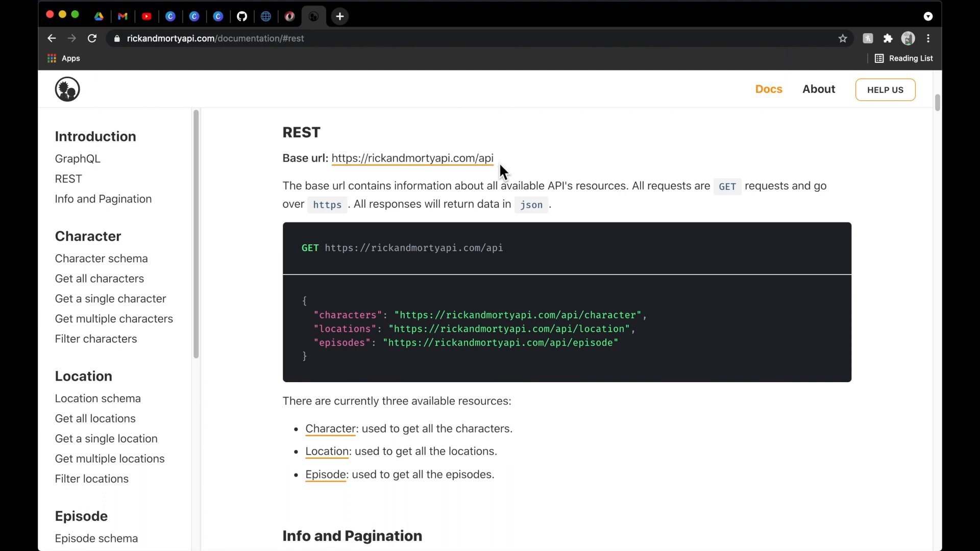
{"action": "mouse_move", "coordinate": [501, 174]}
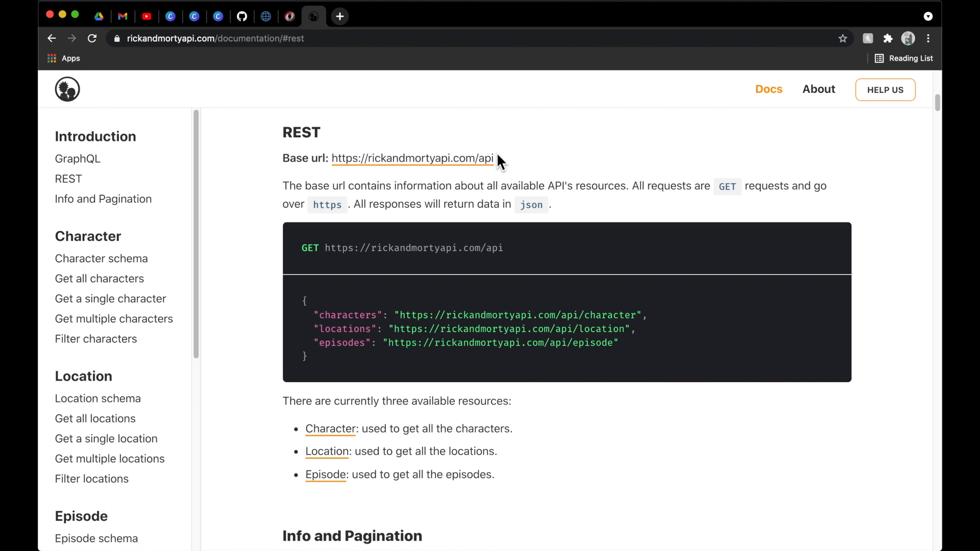
{"action": "mouse_move", "coordinate": [523, 173]}
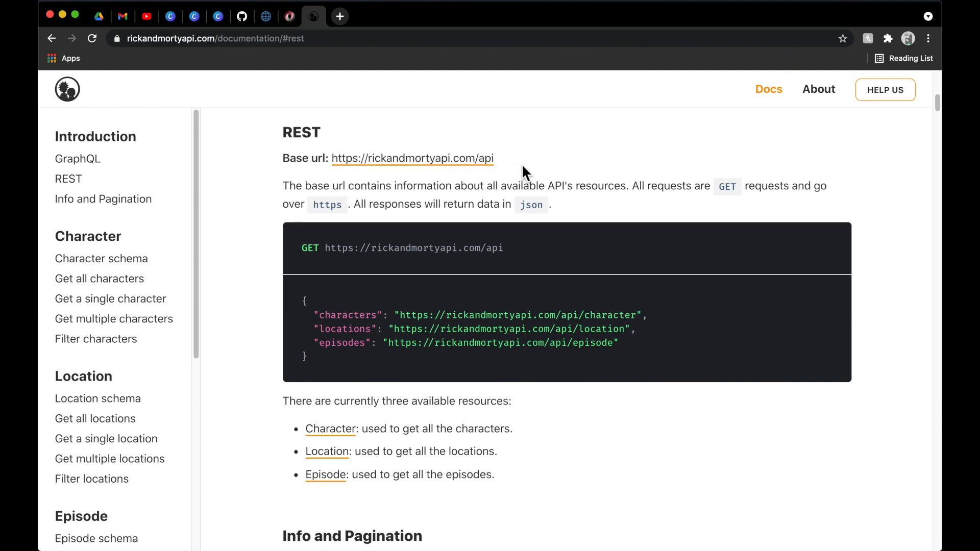
{"action": "mouse_move", "coordinate": [588, 171]}
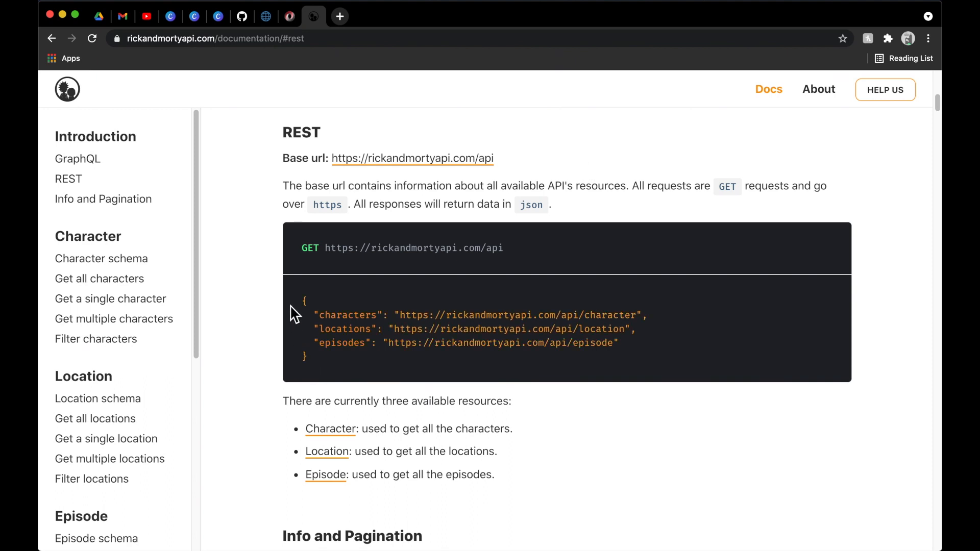
{"action": "mouse_move", "coordinate": [342, 317]}
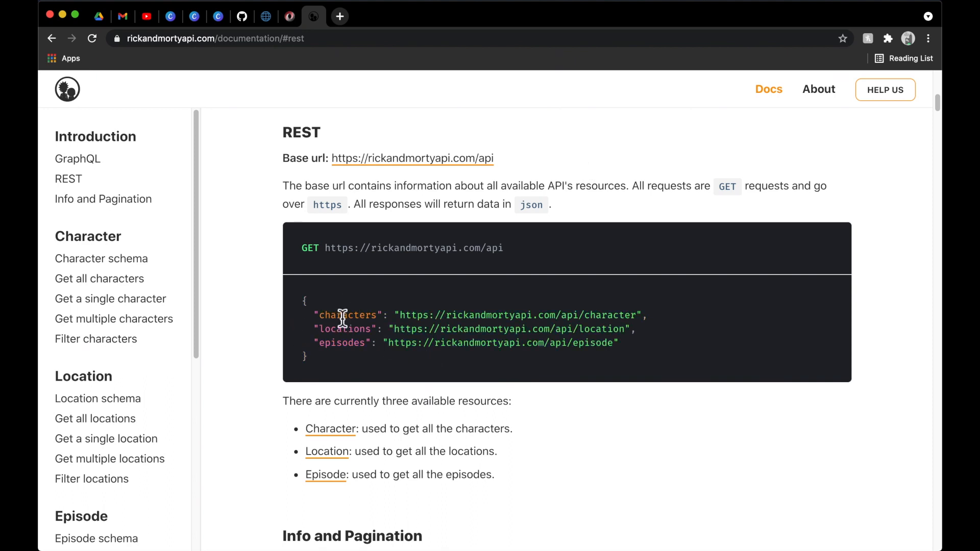
{"action": "mouse_move", "coordinate": [639, 315]}
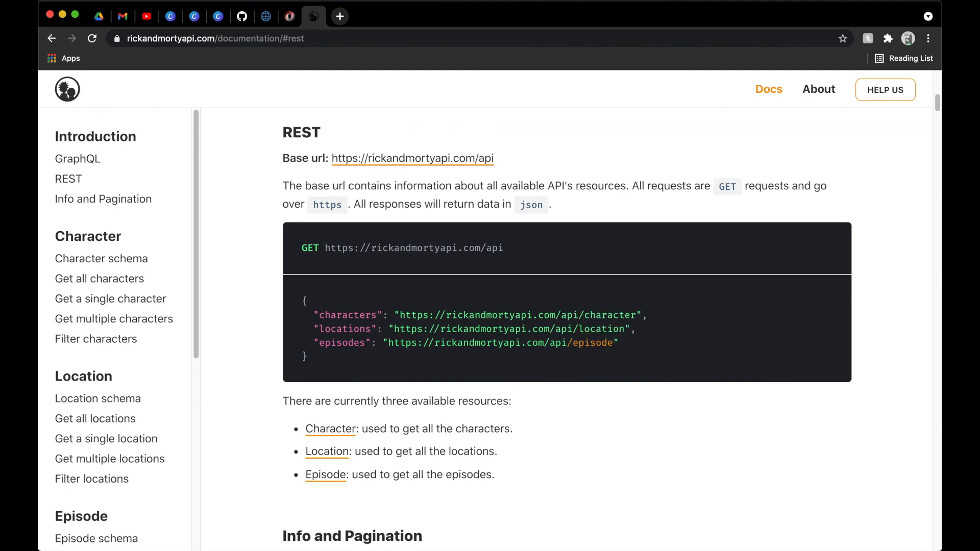
{"action": "scroll", "scroll_direction": "down", "scroll_amount": 3}
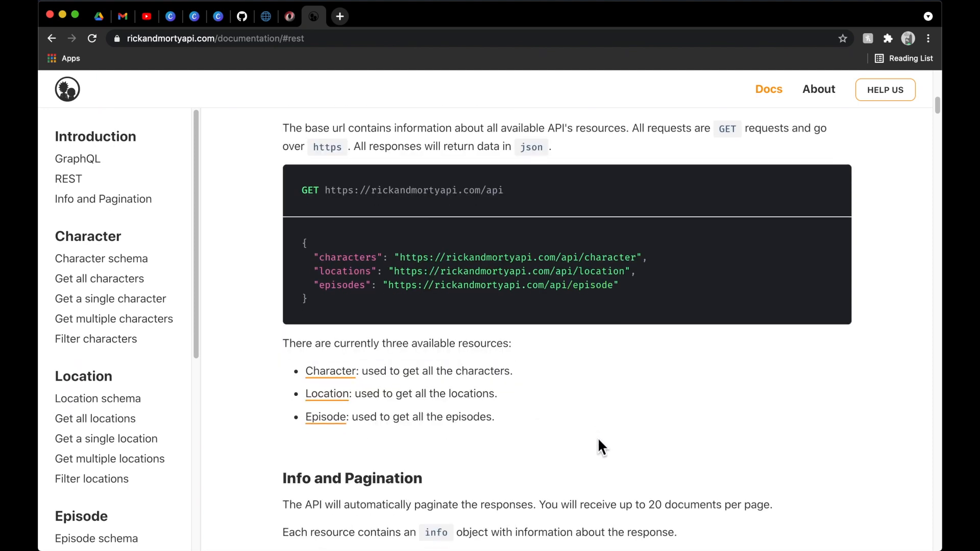
{"action": "scroll", "scroll_direction": "down", "scroll_amount": 3}
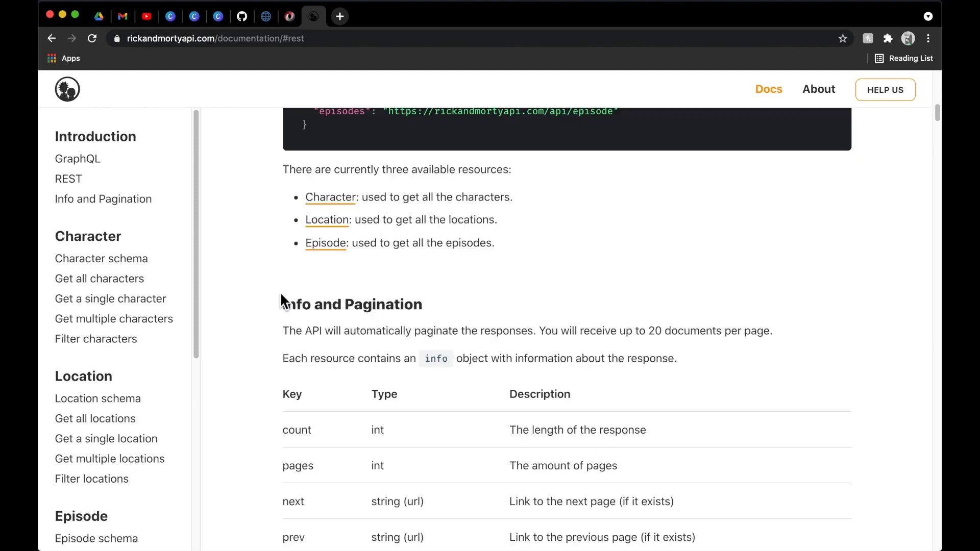
{"action": "double_click", "coordinate": [352, 305]}
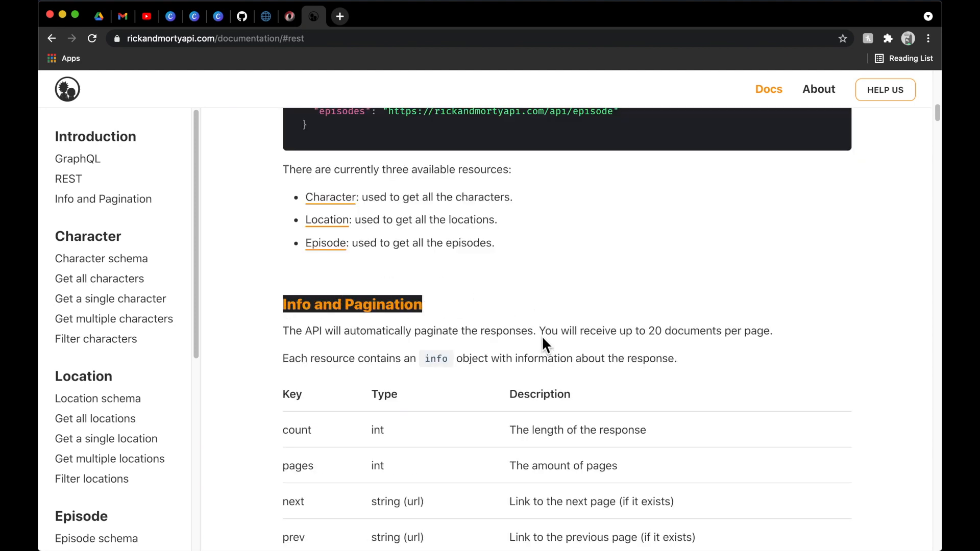
{"action": "mouse_move", "coordinate": [542, 349]}
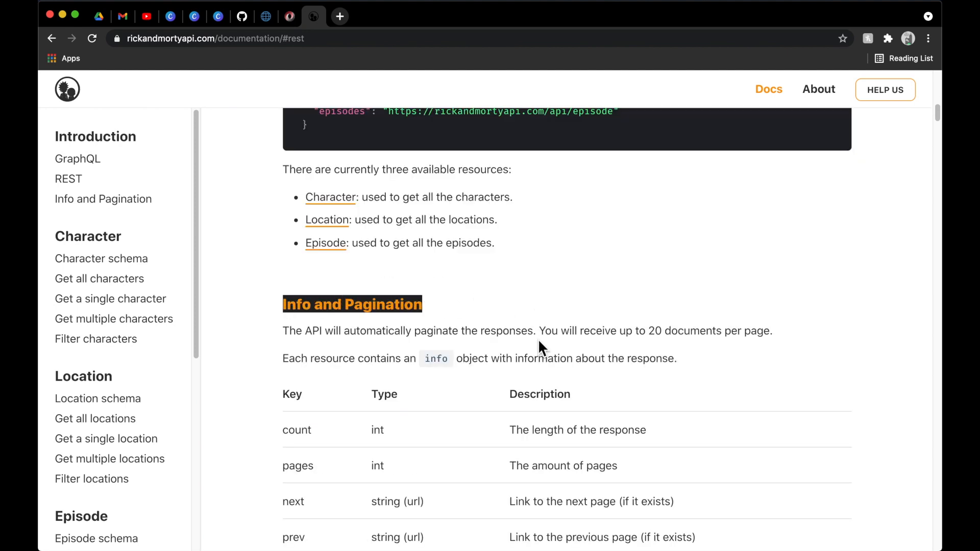
{"action": "mouse_move", "coordinate": [536, 358]}
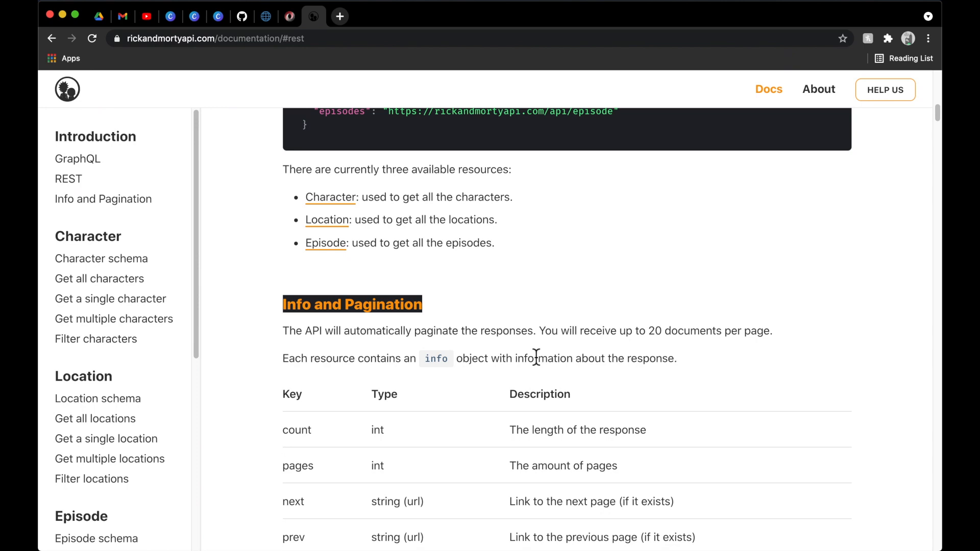
{"action": "mouse_move", "coordinate": [525, 379]}
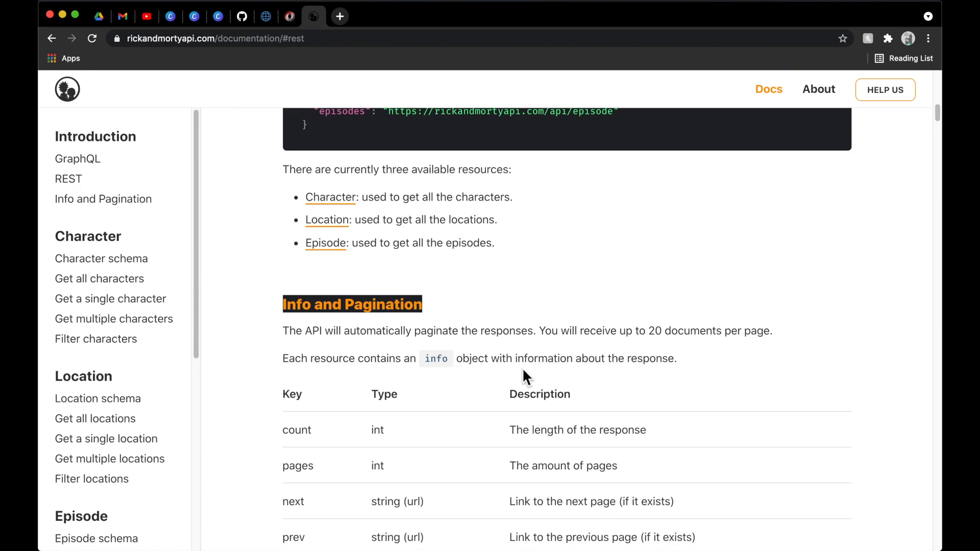
{"action": "mouse_move", "coordinate": [519, 383]}
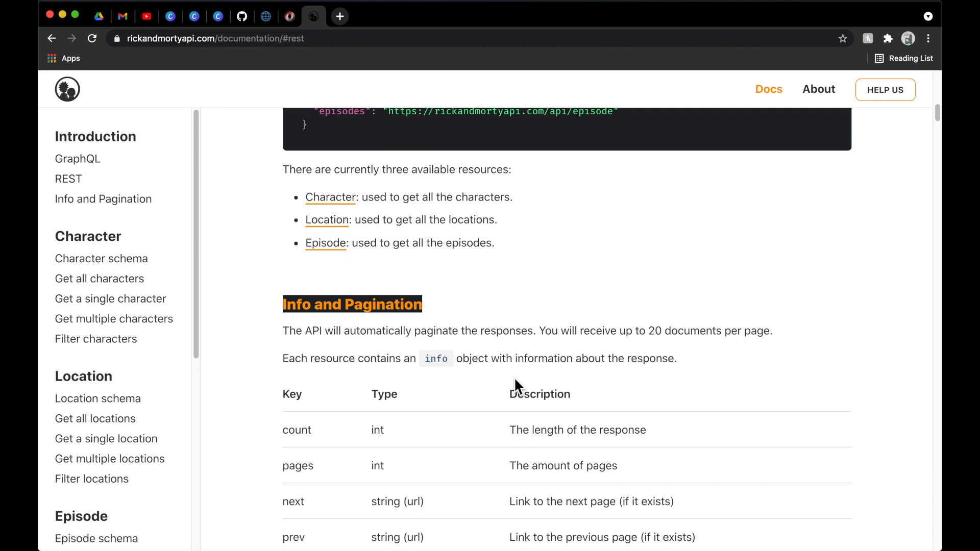
{"action": "scroll", "scroll_direction": "down", "scroll_amount": 3}
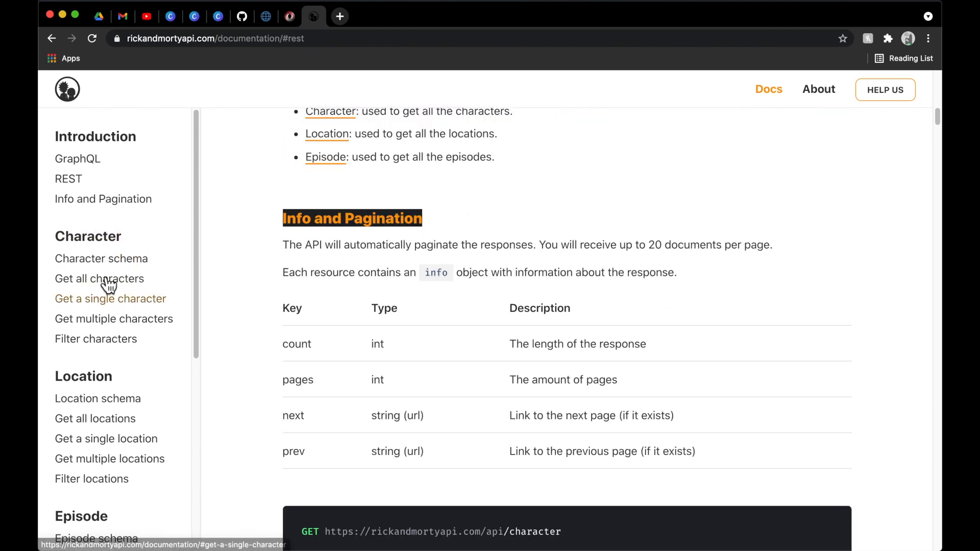
{"action": "mouse_move", "coordinate": [118, 371]}
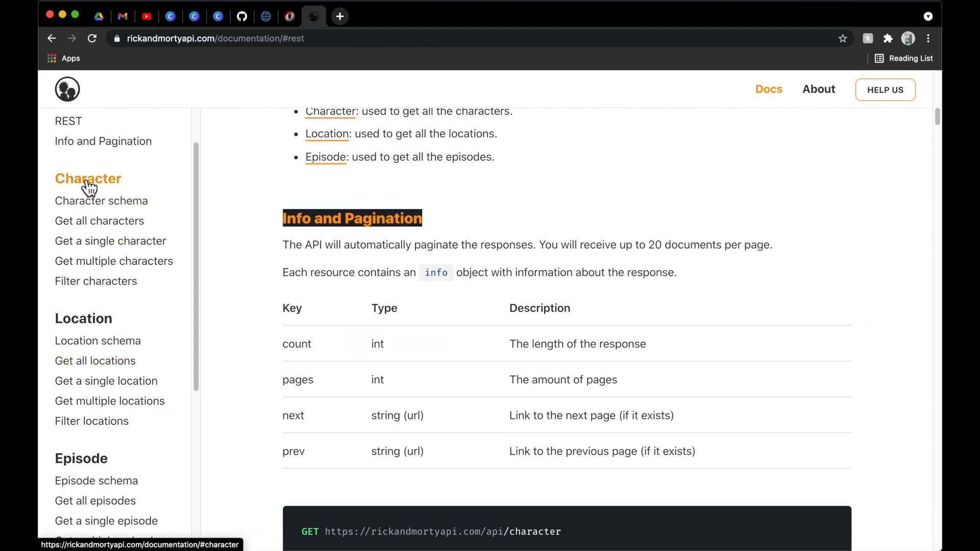
{"action": "mouse_move", "coordinate": [188, 290]}
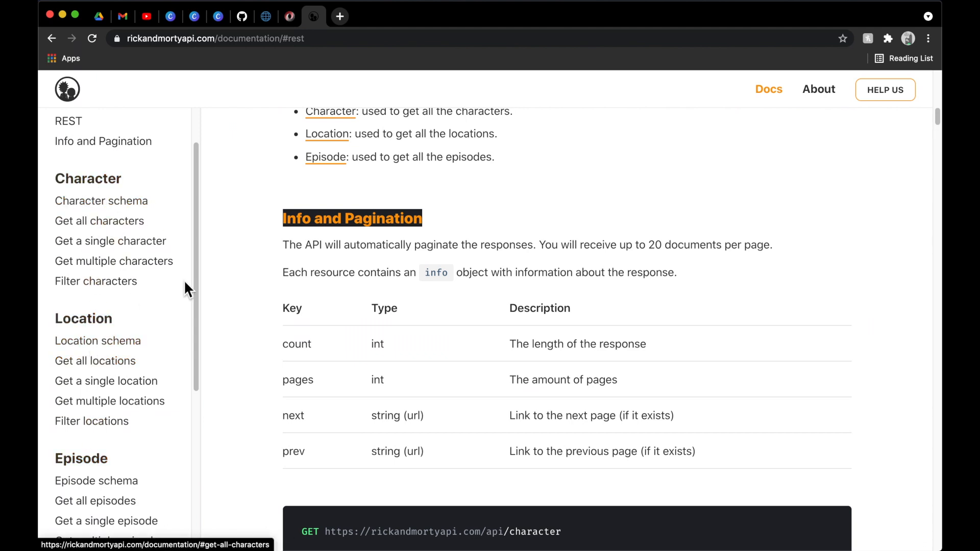
{"action": "mouse_move", "coordinate": [140, 337]}
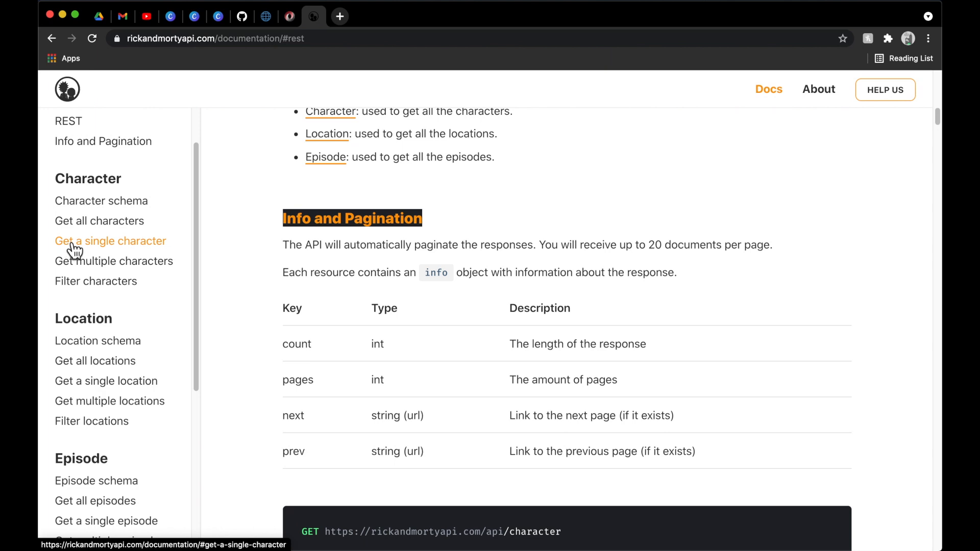
- View the /character/2 request and Morty Smith's sample JSON response
{"action": "left_click", "coordinate": [110, 241]}
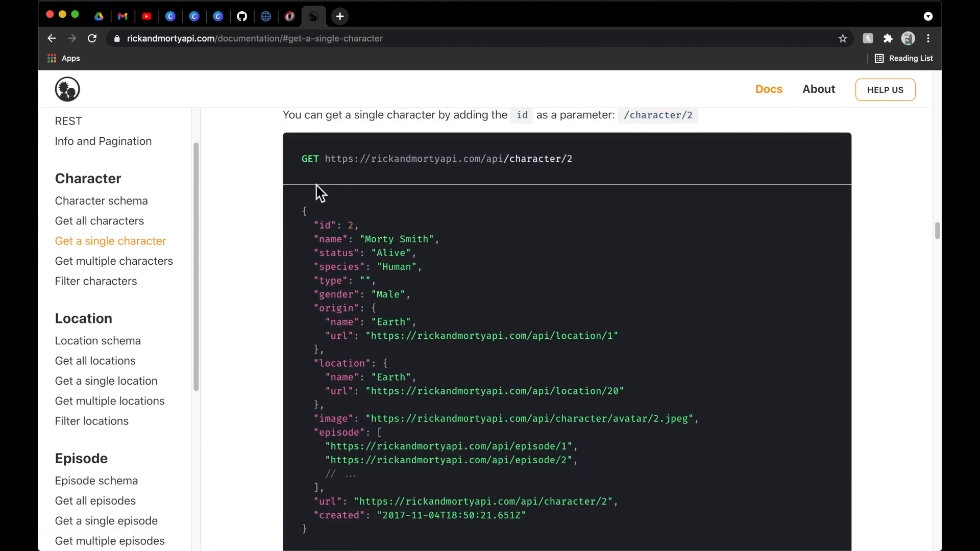
{"action": "mouse_move", "coordinate": [297, 168]}
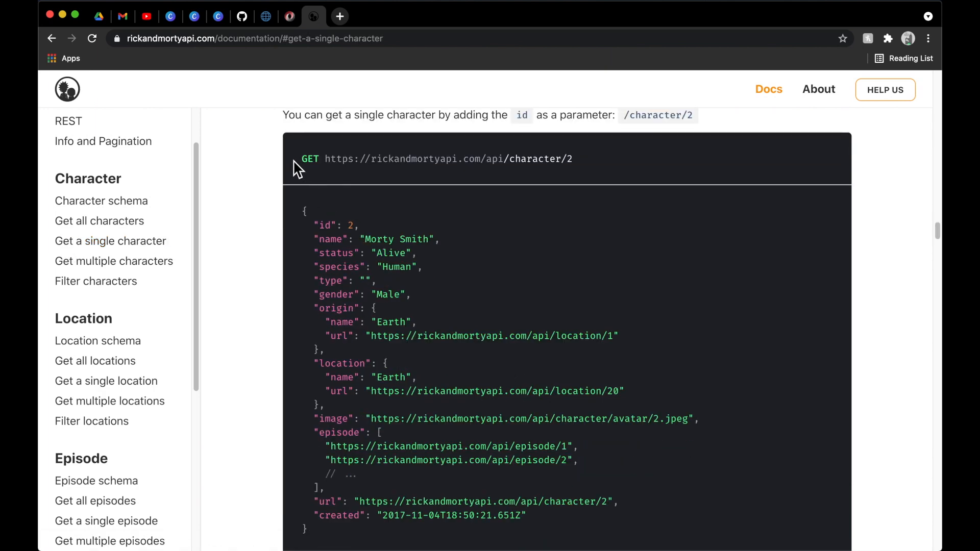
{"action": "mouse_move", "coordinate": [322, 167]}
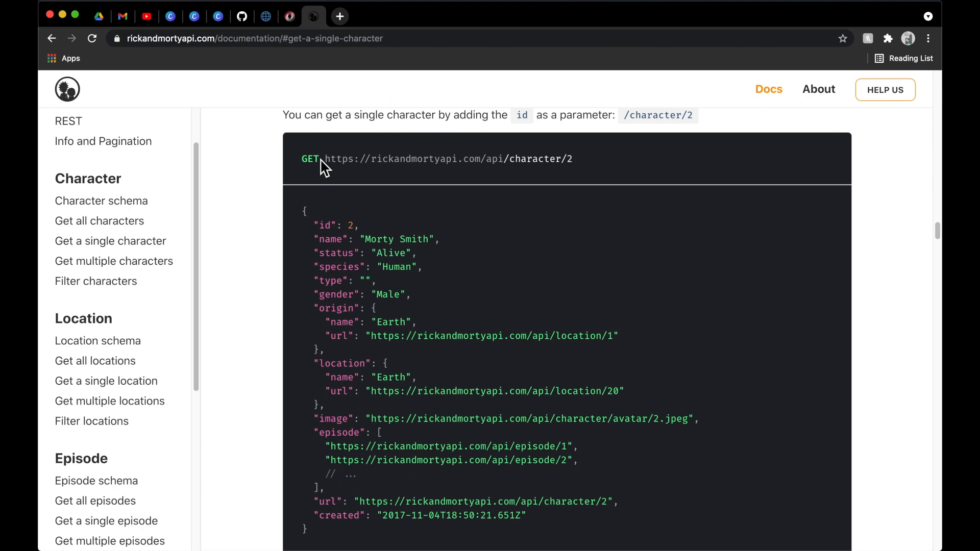
{"action": "mouse_move", "coordinate": [514, 159]}
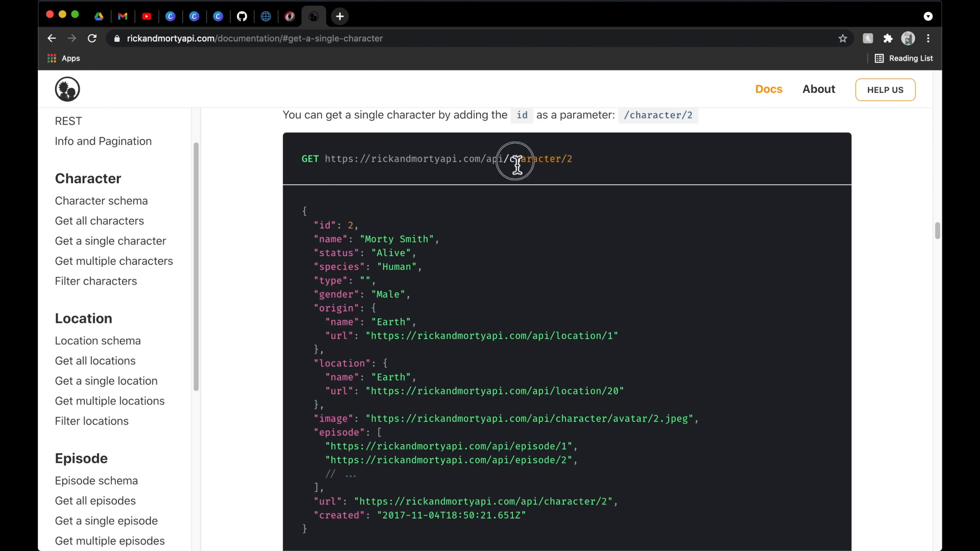
{"action": "mouse_move", "coordinate": [384, 198]}
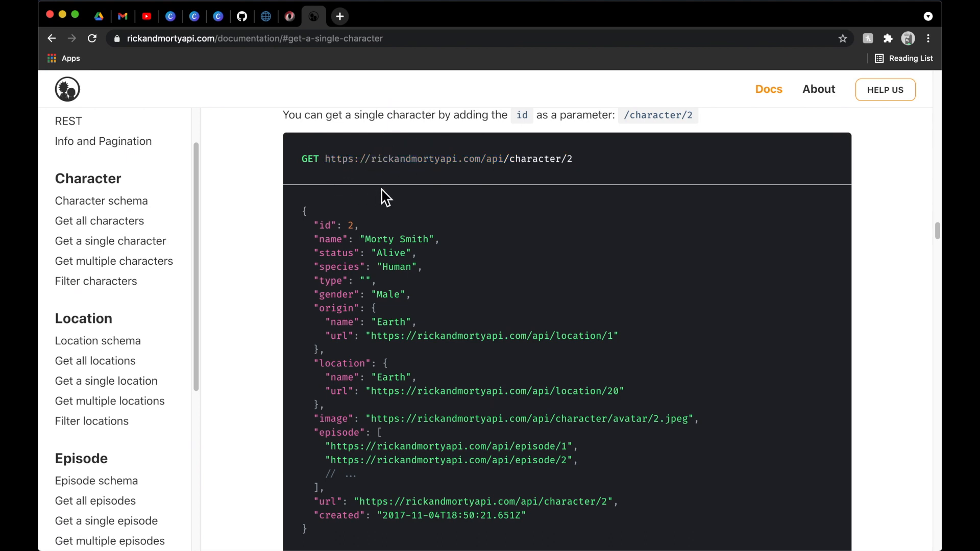
{"action": "mouse_move", "coordinate": [350, 175]}
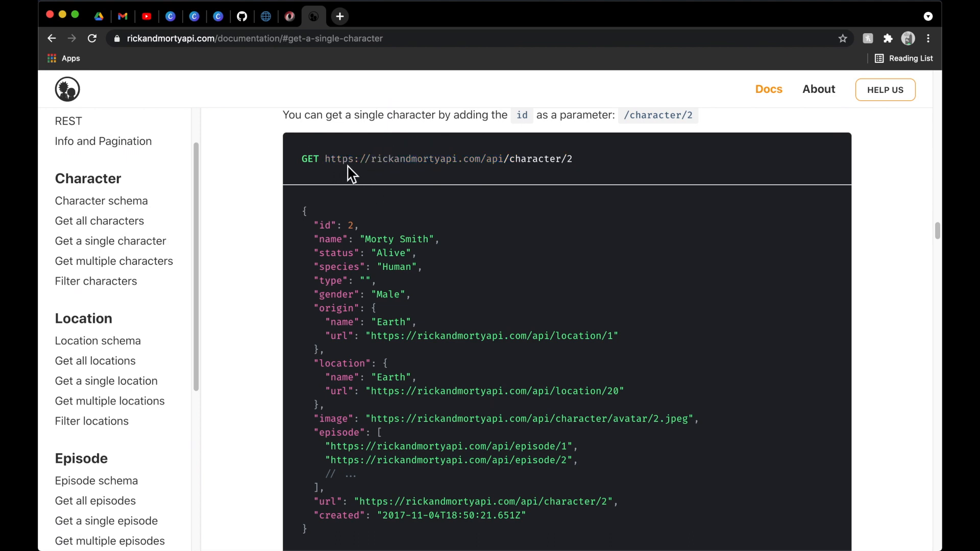
{"action": "mouse_move", "coordinate": [504, 170]}
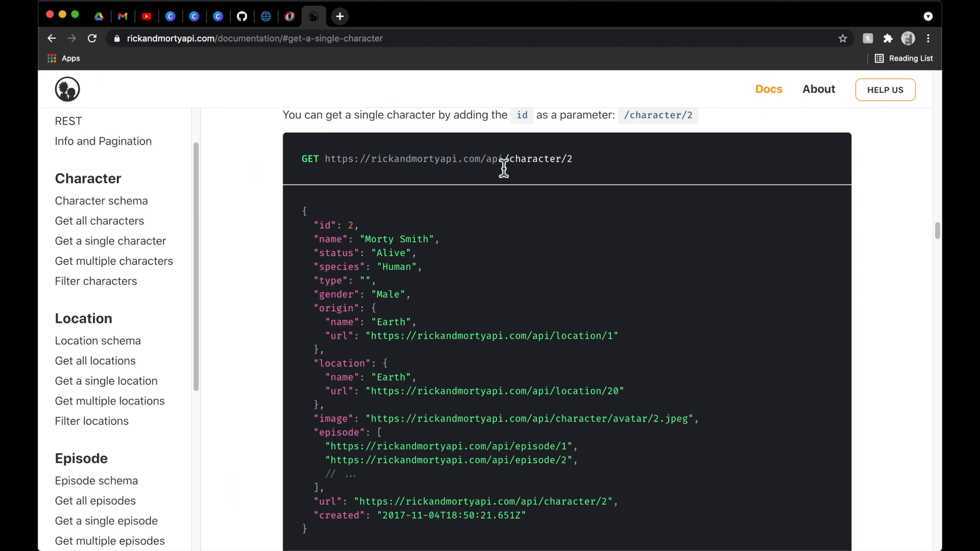
{"action": "mouse_move", "coordinate": [567, 158]}
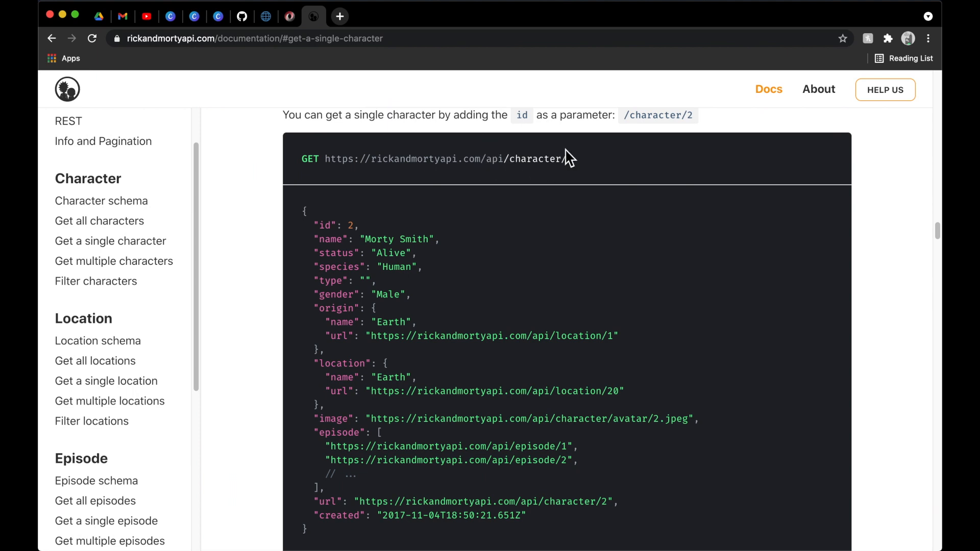
{"action": "scroll", "scroll_direction": "down", "scroll_amount": 3}
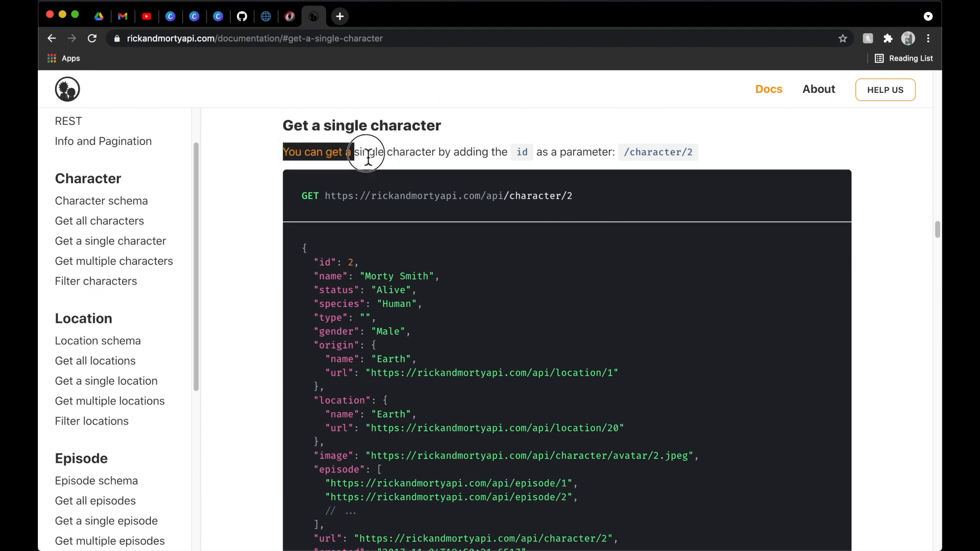
{"action": "mouse_move", "coordinate": [627, 263]}
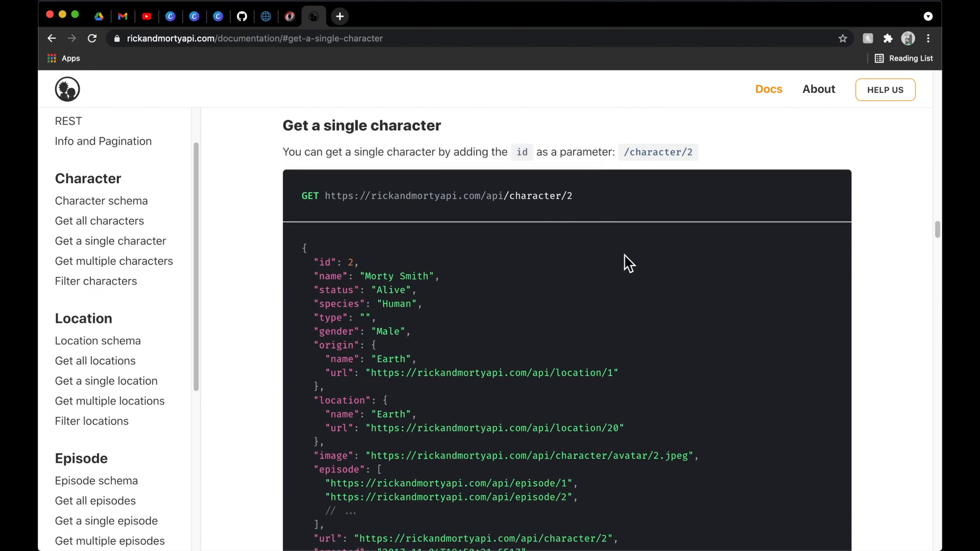
{"action": "mouse_move", "coordinate": [687, 171]}
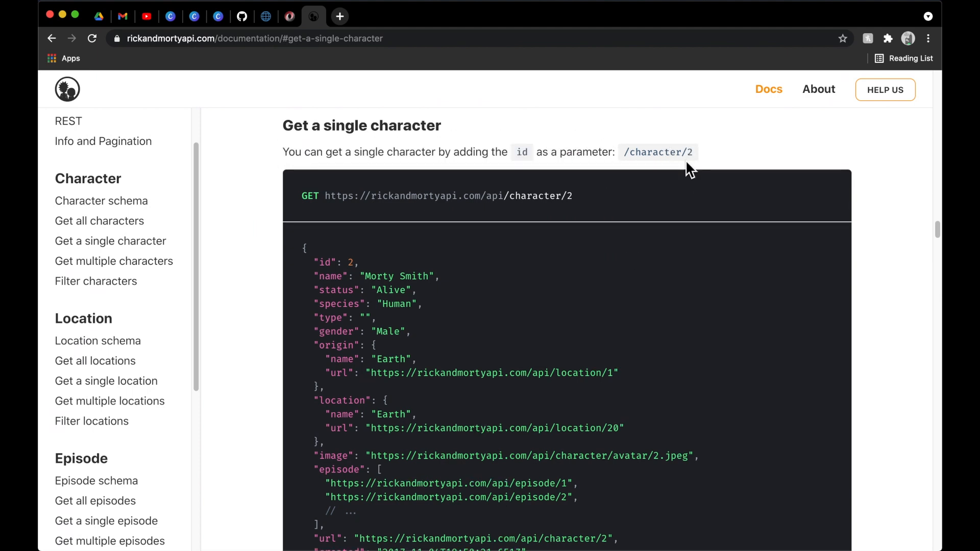
{"action": "scroll", "scroll_direction": "down", "scroll_amount": 3}
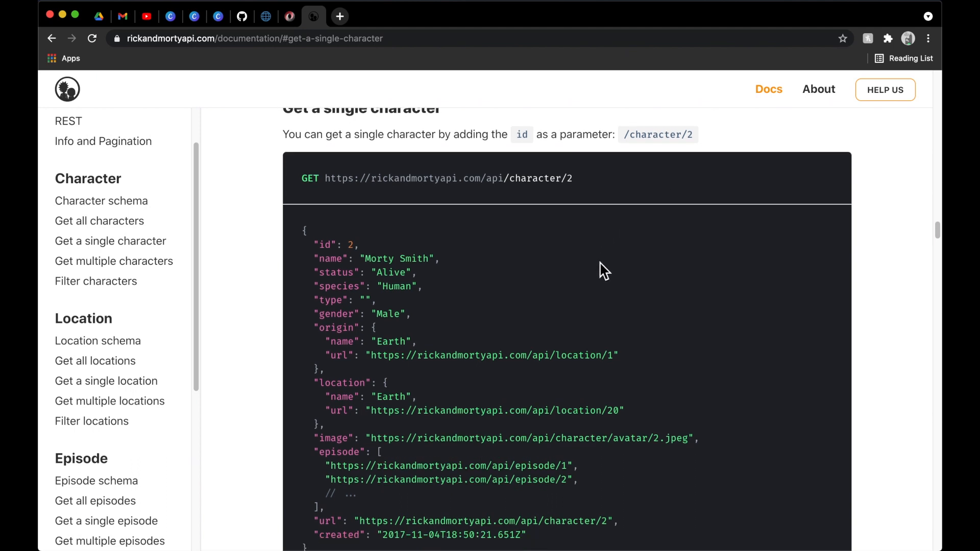
{"action": "scroll", "scroll_direction": "down", "scroll_amount": 3}
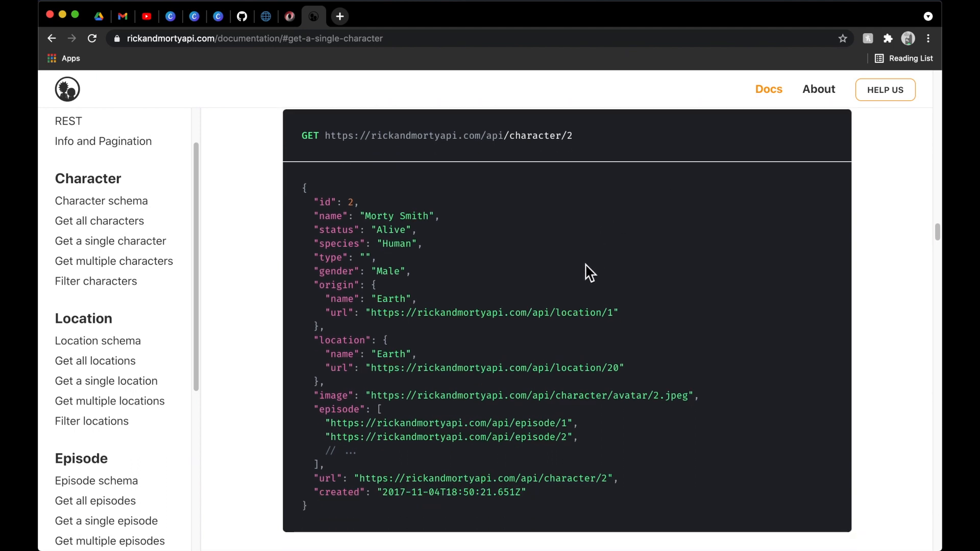
{"action": "mouse_move", "coordinate": [300, 194]}
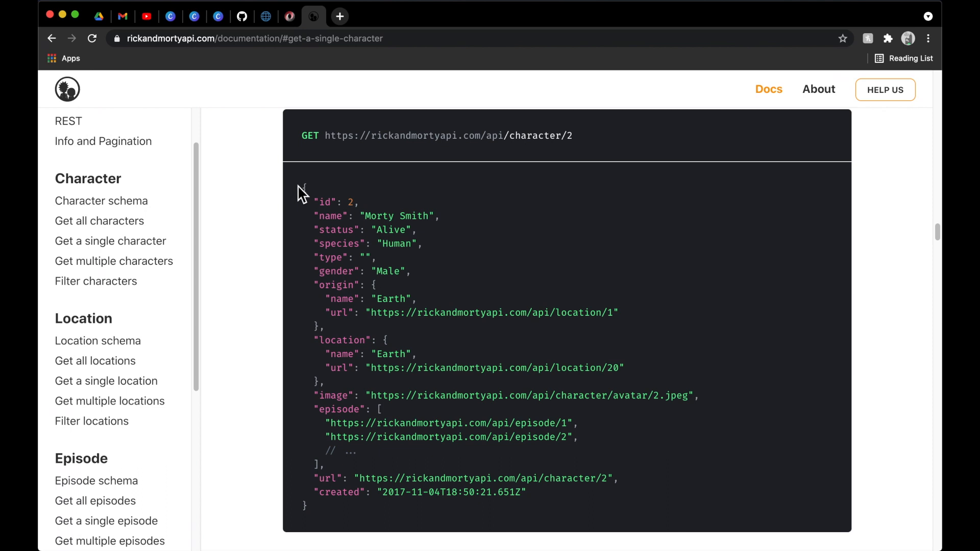
{"action": "mouse_move", "coordinate": [320, 519]}
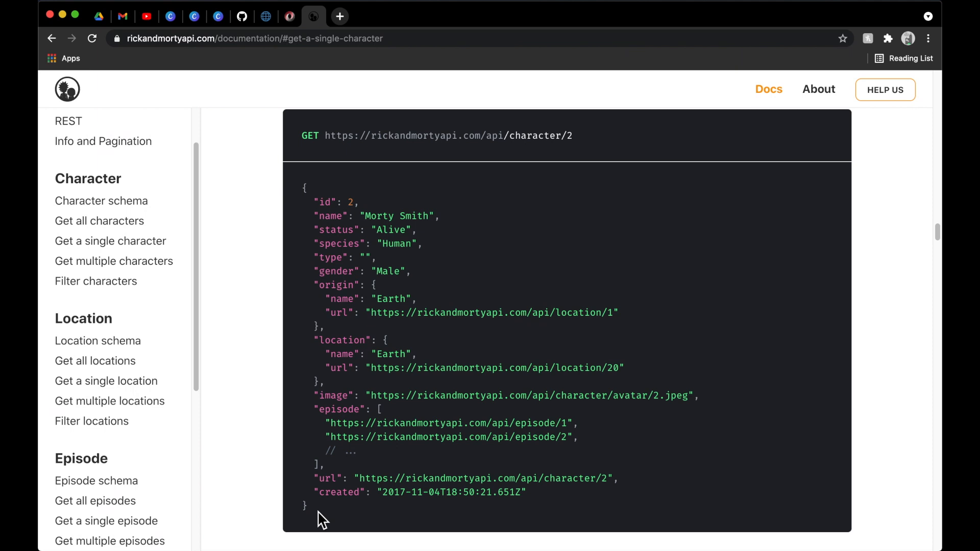
{"action": "mouse_move", "coordinate": [307, 229]}
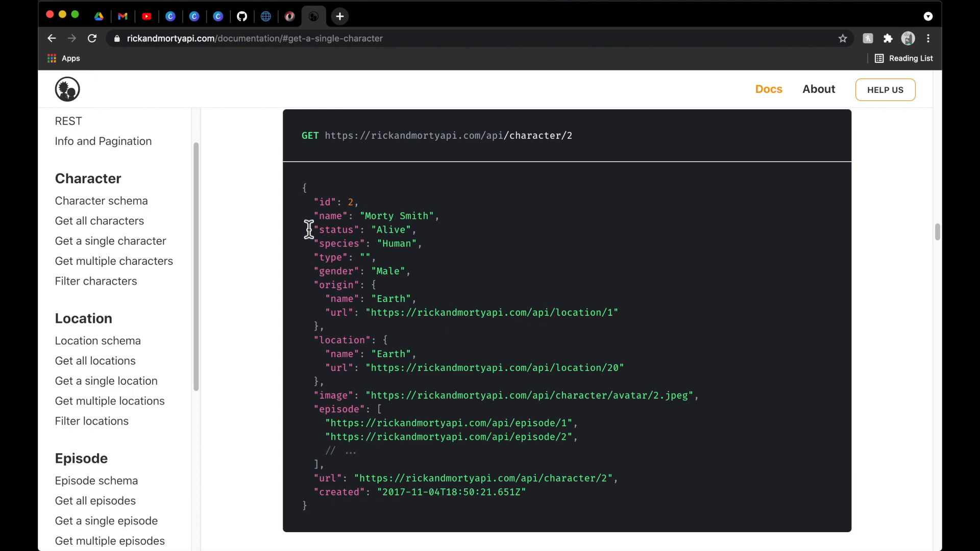
{"action": "mouse_move", "coordinate": [330, 521]}
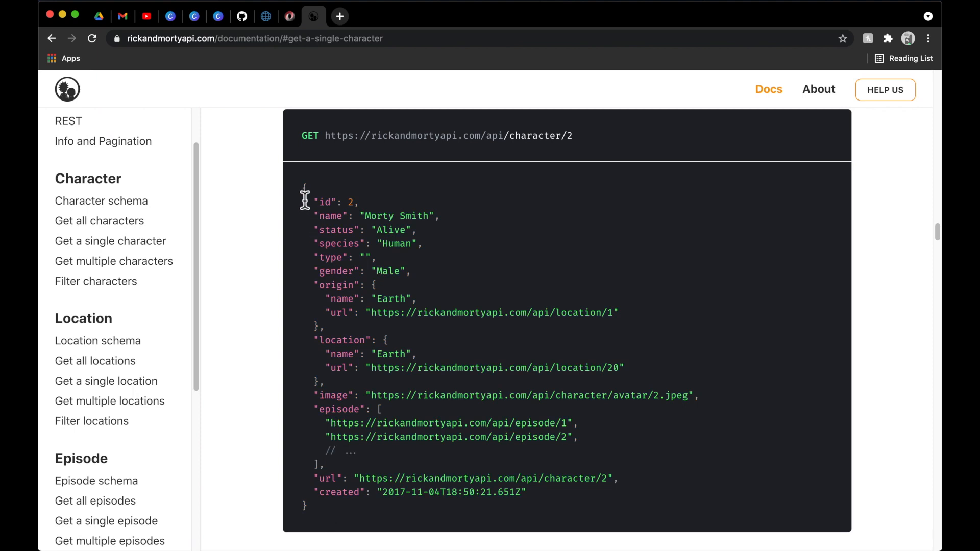
{"action": "mouse_move", "coordinate": [312, 206]}
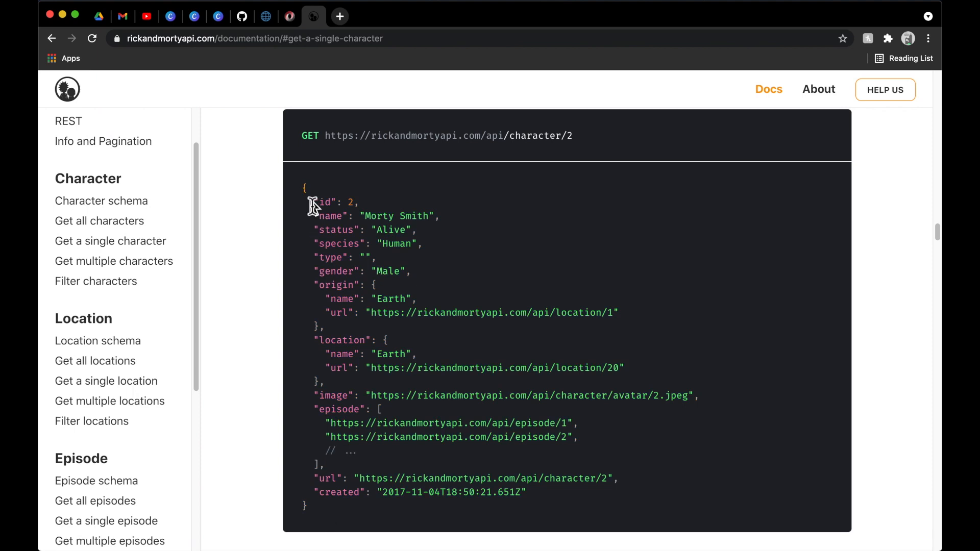
{"action": "mouse_move", "coordinate": [304, 513]}
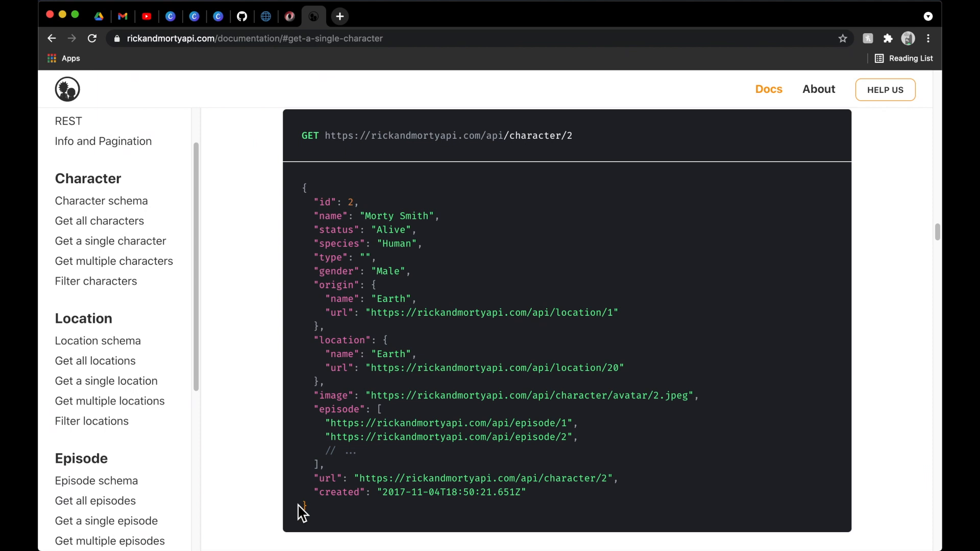
{"action": "mouse_move", "coordinate": [347, 515]}
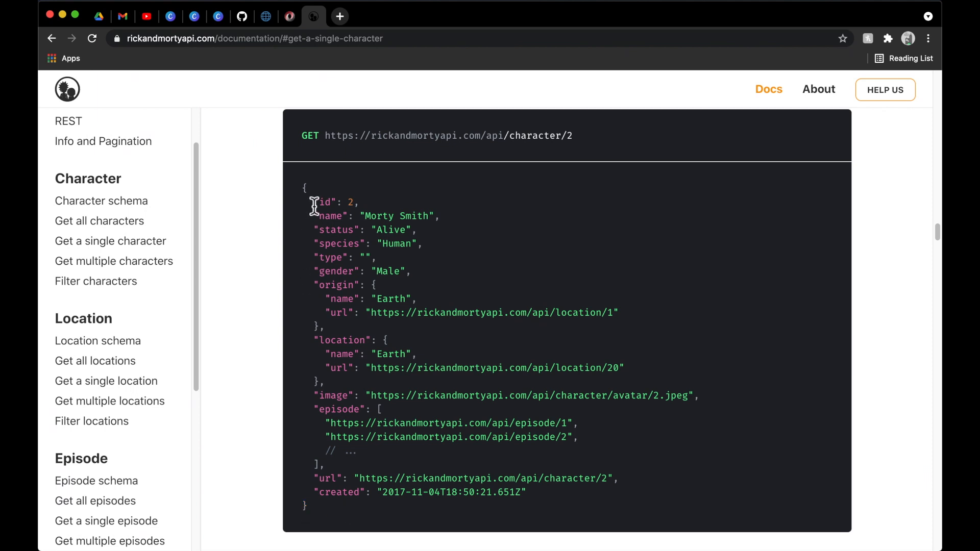
{"action": "mouse_move", "coordinate": [324, 224]}
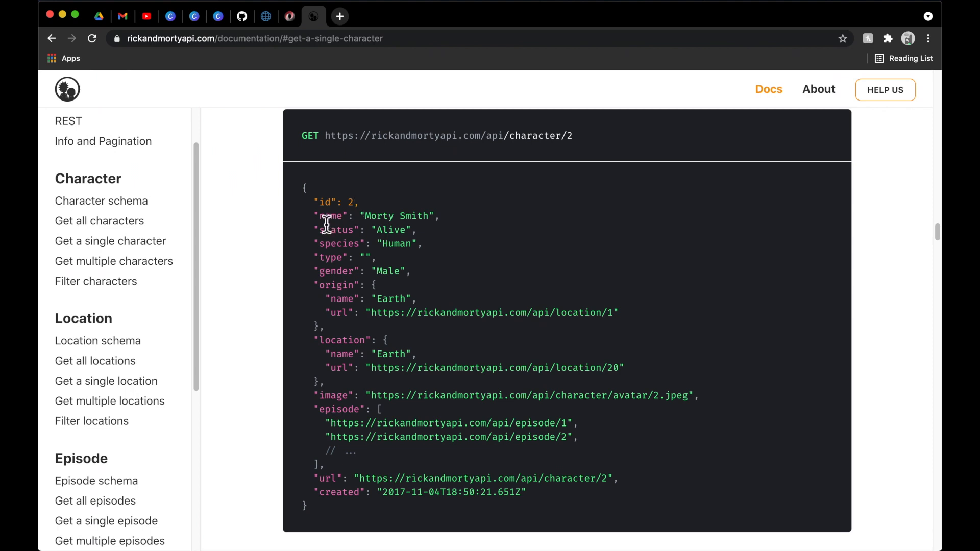
{"action": "mouse_move", "coordinate": [424, 210]}
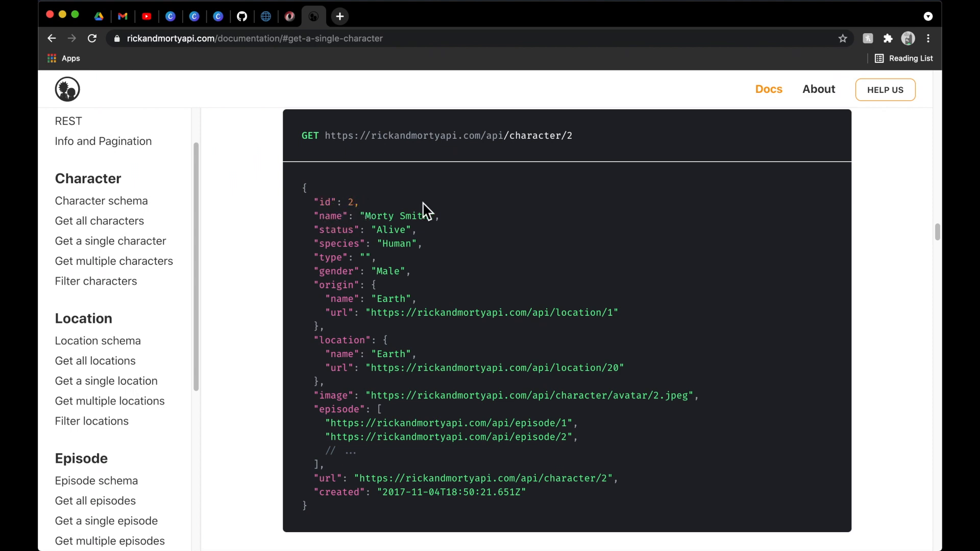
{"action": "mouse_move", "coordinate": [482, 226]}
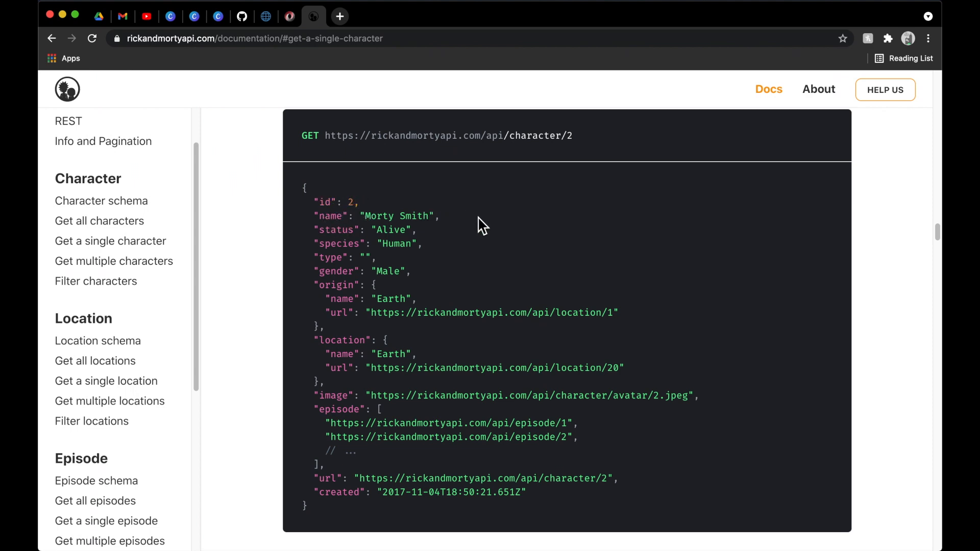
{"action": "mouse_move", "coordinate": [340, 247]}
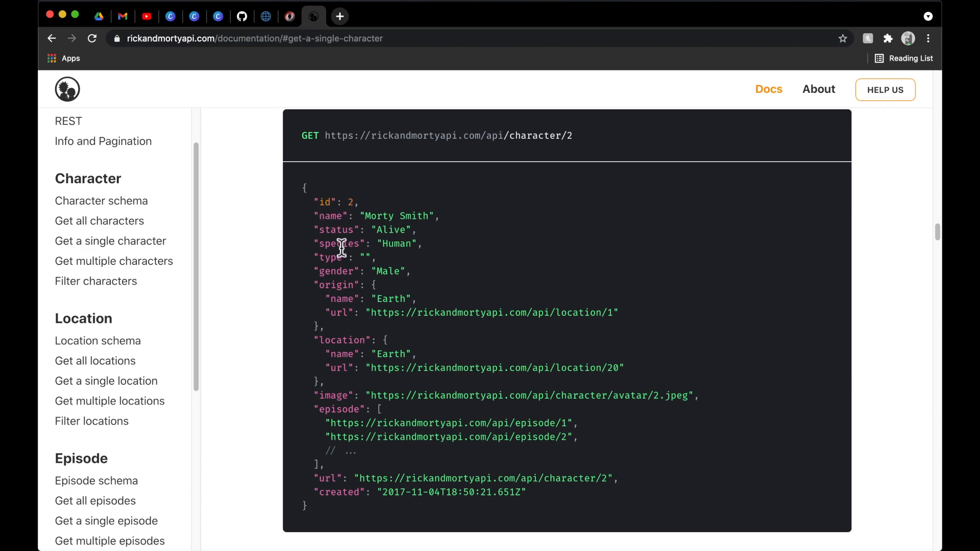
{"action": "mouse_move", "coordinate": [404, 215]}
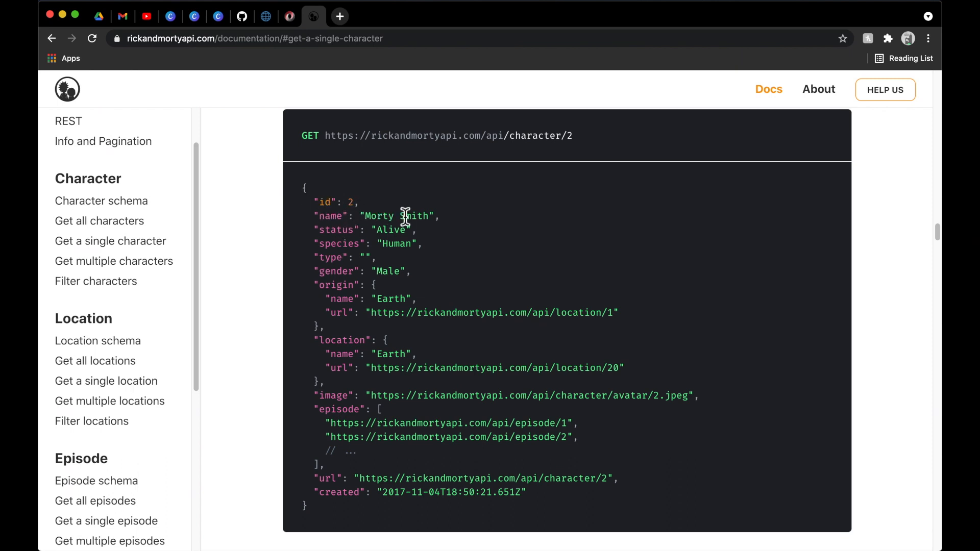
{"action": "mouse_move", "coordinate": [325, 230]}
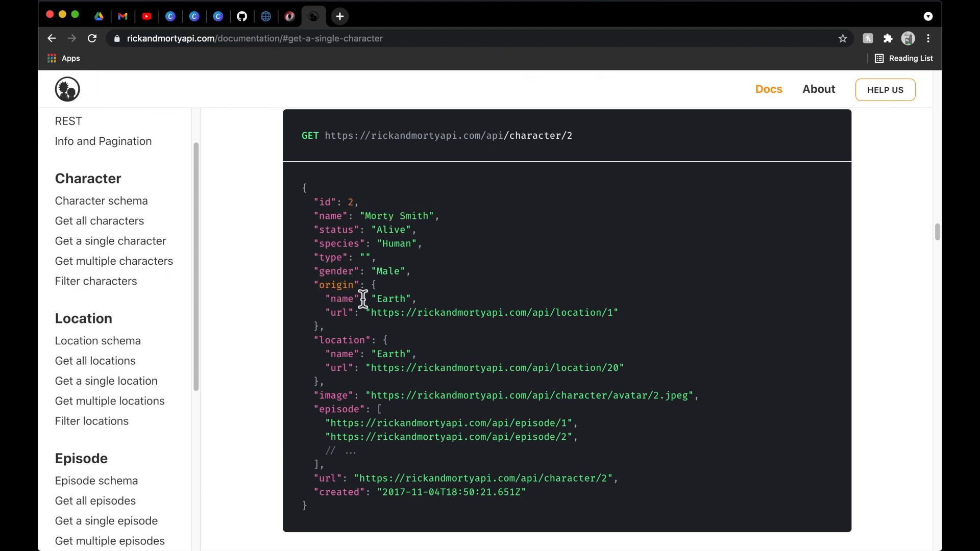
{"action": "mouse_move", "coordinate": [319, 331]}
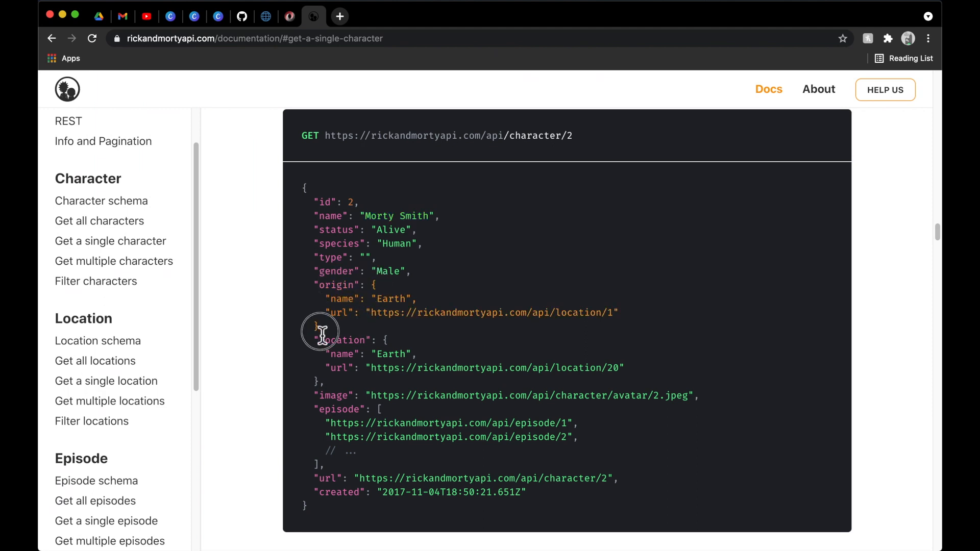
{"action": "mouse_move", "coordinate": [456, 388]}
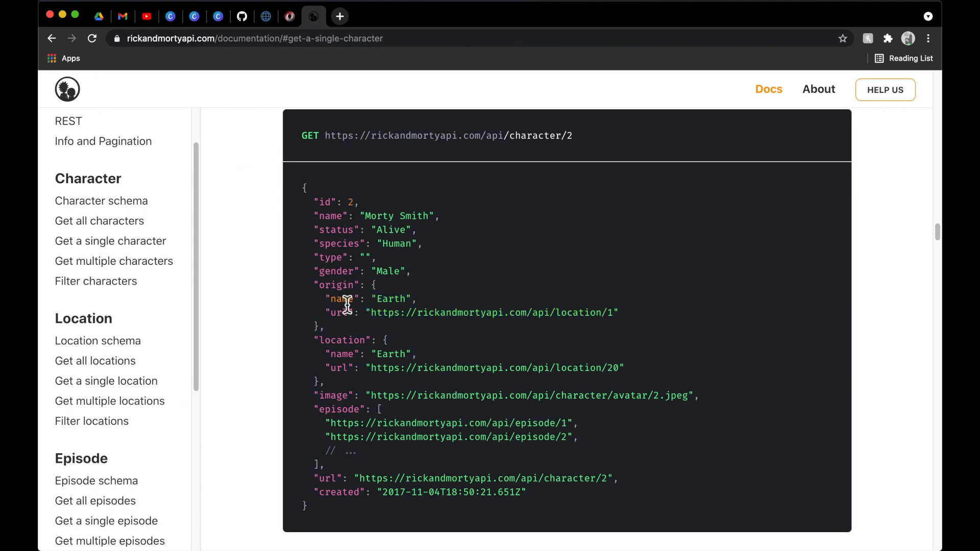
{"action": "mouse_move", "coordinate": [343, 320]}
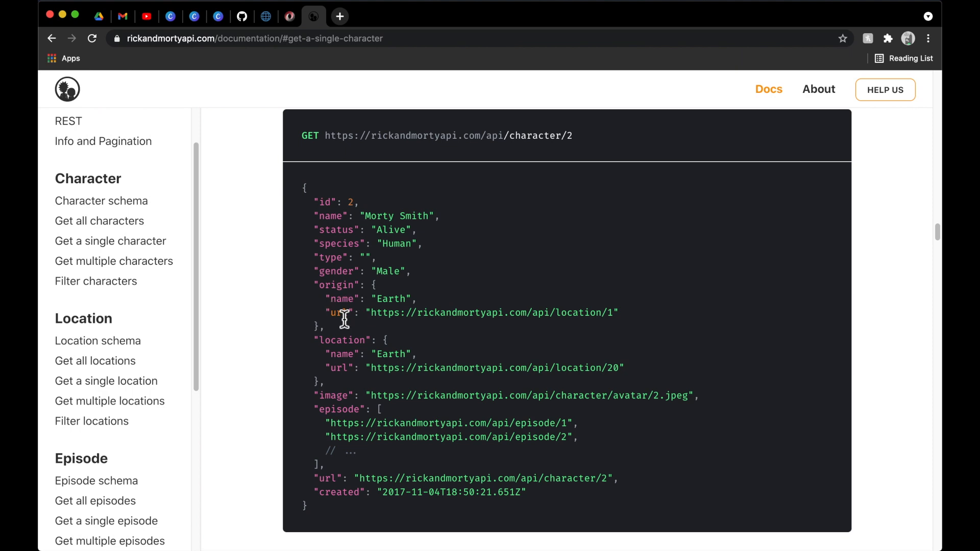
{"action": "mouse_move", "coordinate": [407, 303]}
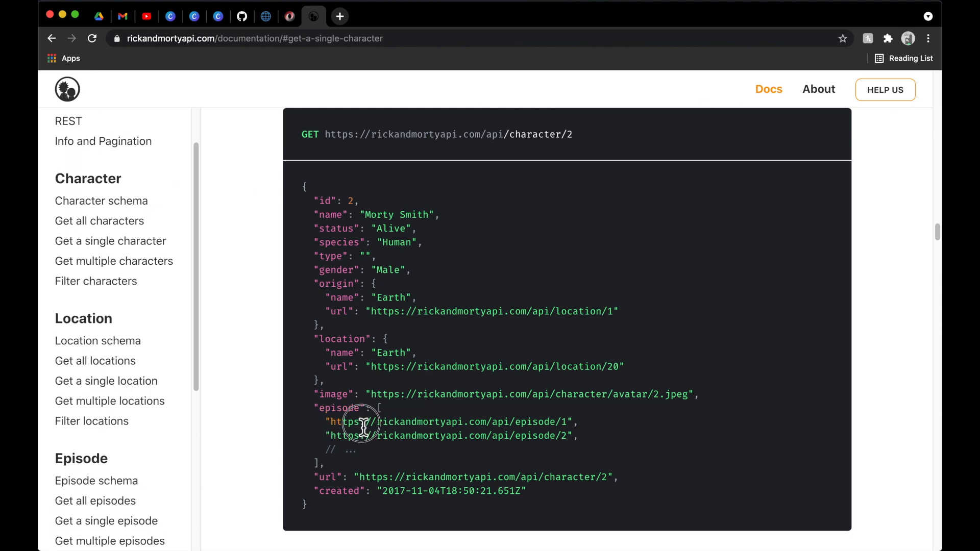
{"action": "mouse_move", "coordinate": [574, 436]}
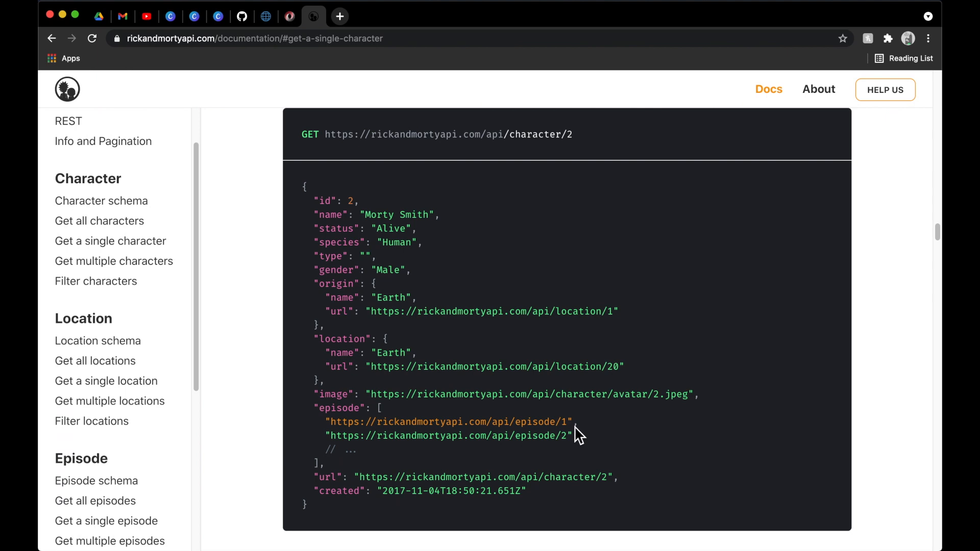
{"action": "scroll", "scroll_direction": "up", "scroll_amount": 3}
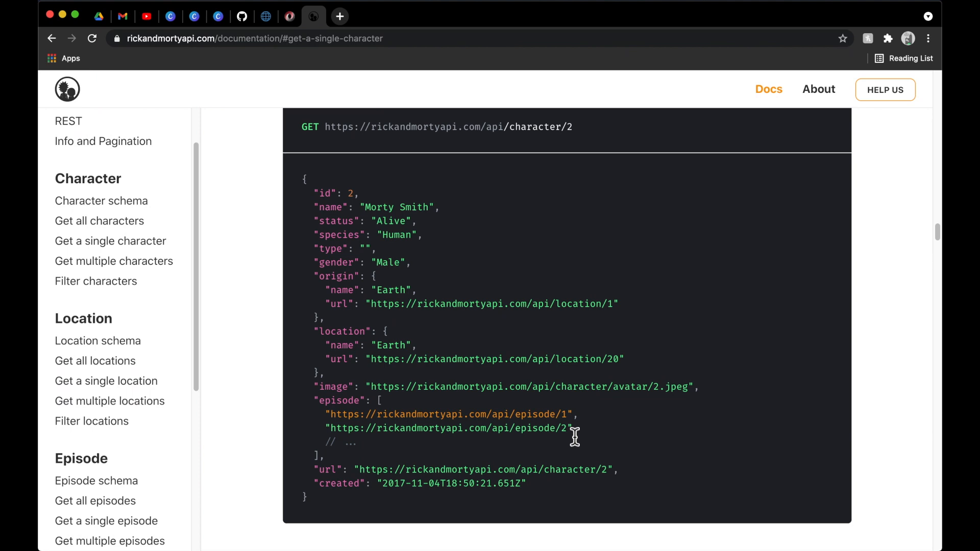
{"action": "mouse_move", "coordinate": [291, 368]}
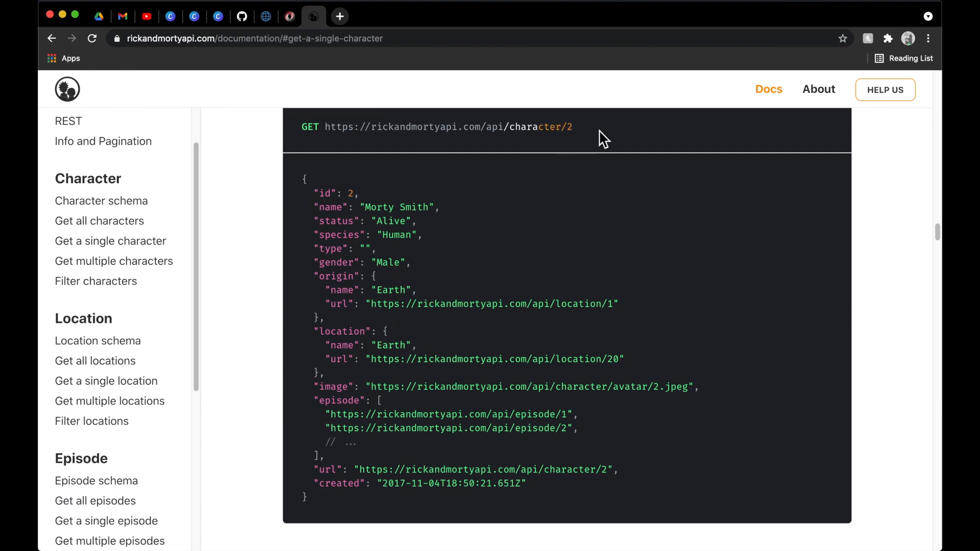
{"action": "mouse_move", "coordinate": [358, 404]}
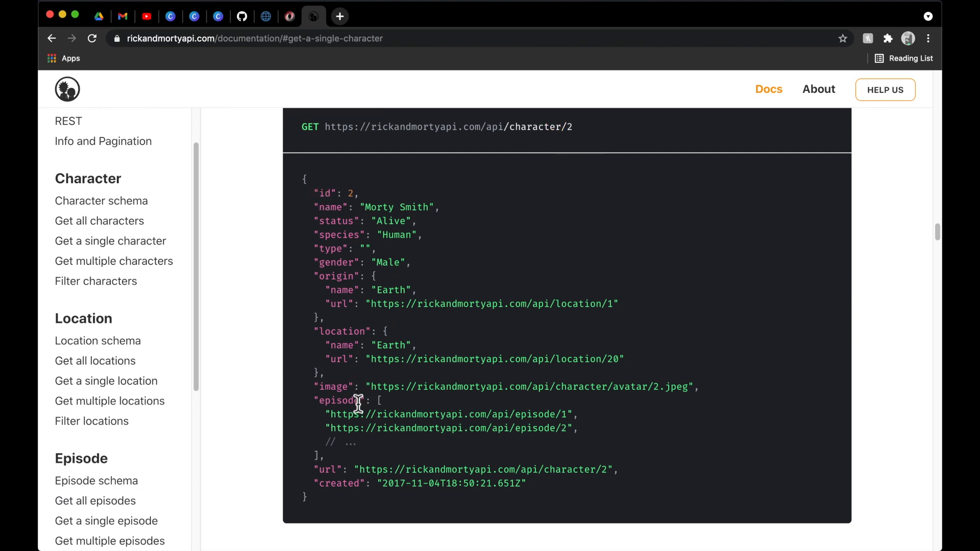
{"action": "mouse_move", "coordinate": [400, 328]}
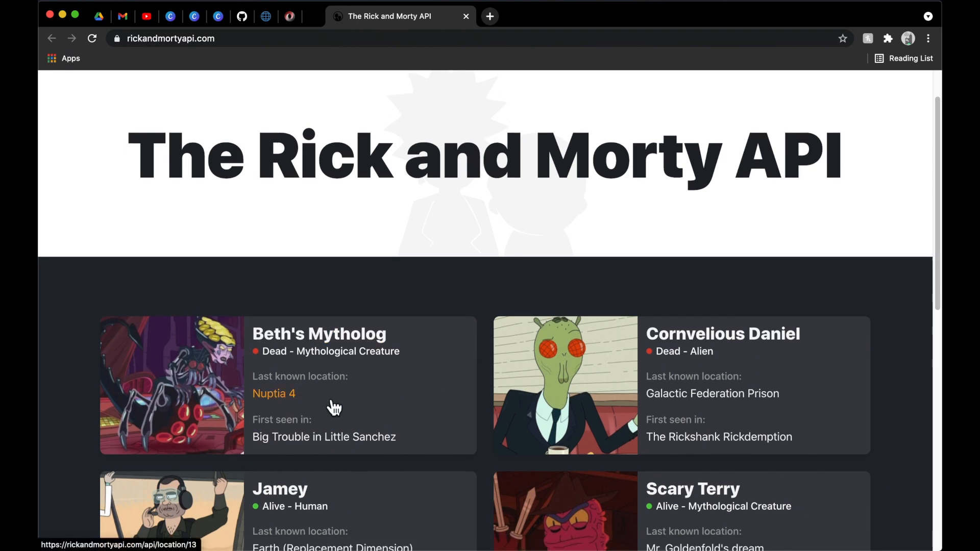
{"action": "mouse_move", "coordinate": [368, 392]}
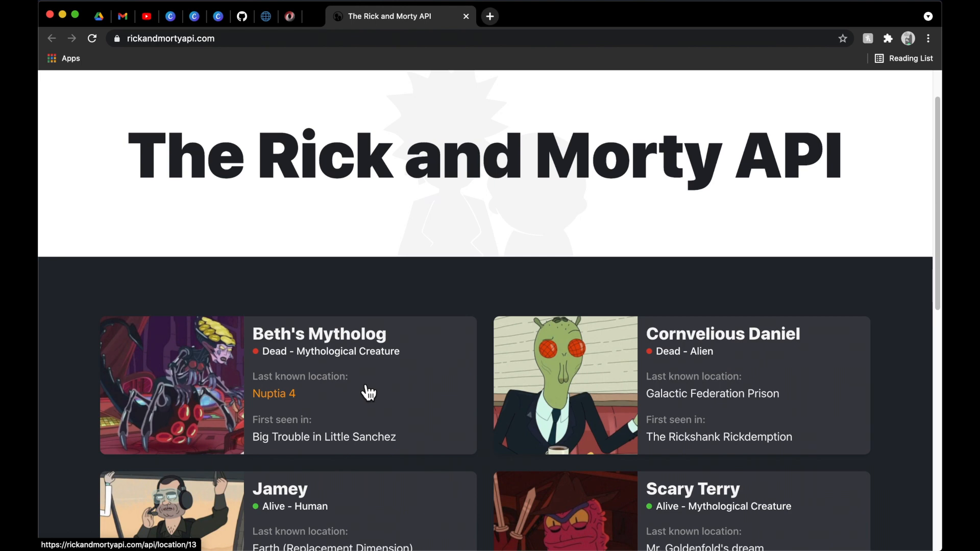
{"action": "mouse_move", "coordinate": [274, 354]}
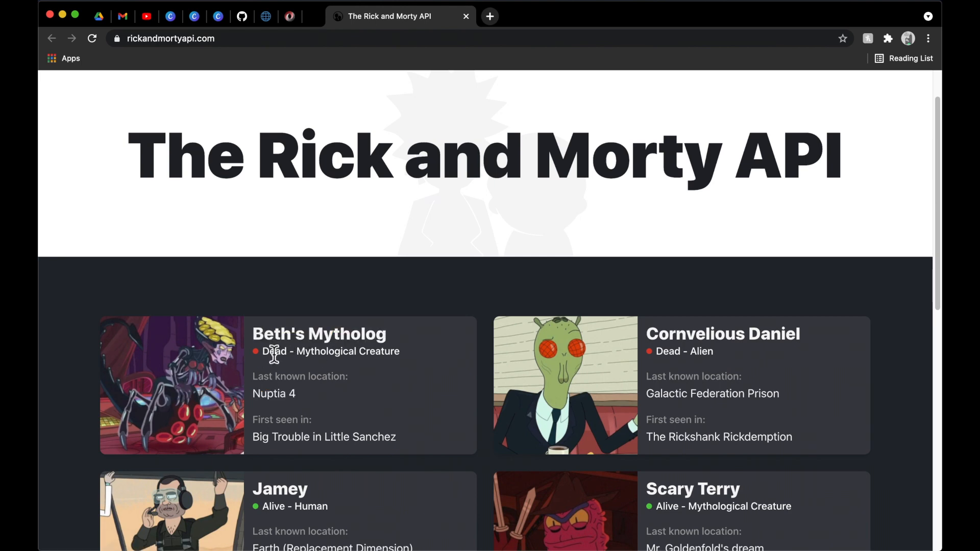
{"action": "mouse_move", "coordinate": [258, 447]}
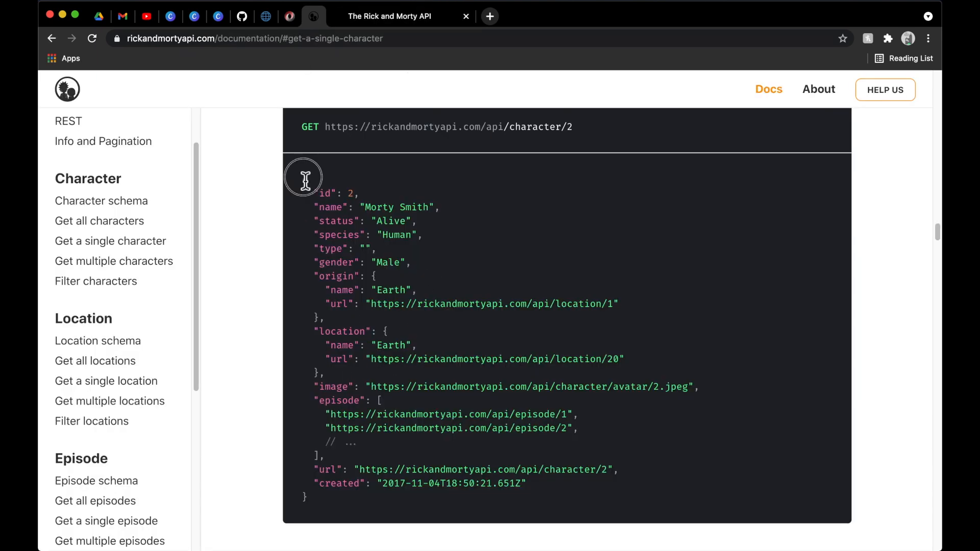
{"action": "mouse_move", "coordinate": [322, 504]}
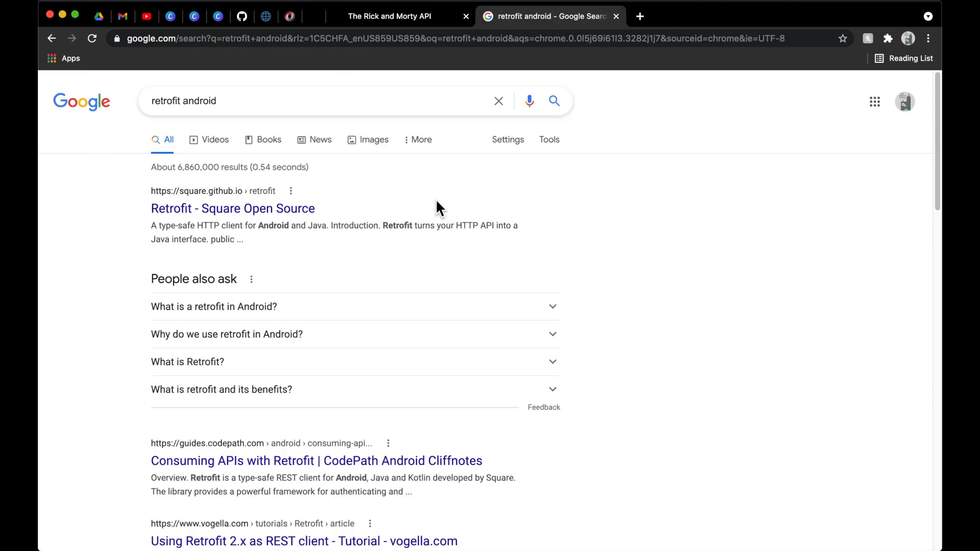
{"action": "mouse_move", "coordinate": [232, 208]}
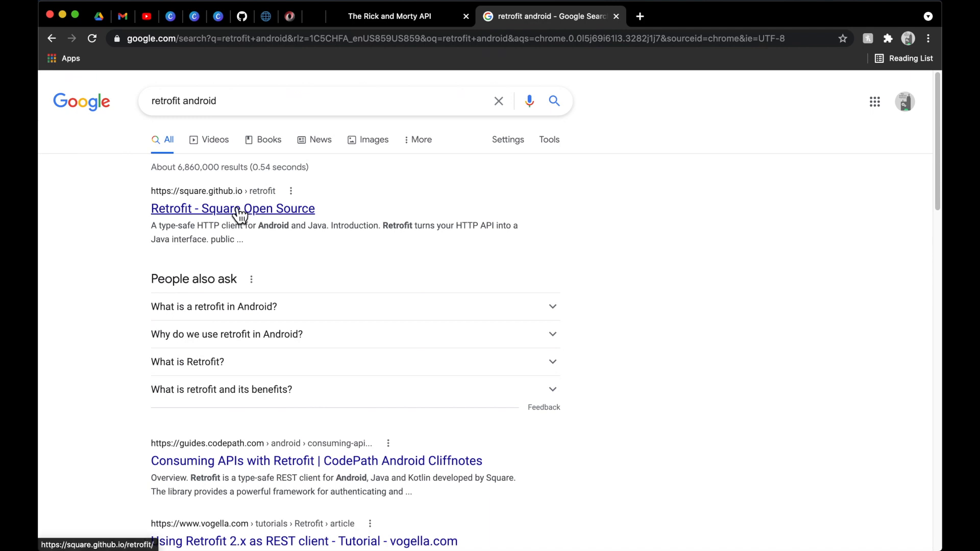
- Open Square's Retrofit site from the 'retrofit android' results
{"action": "left_click", "coordinate": [233, 208]}
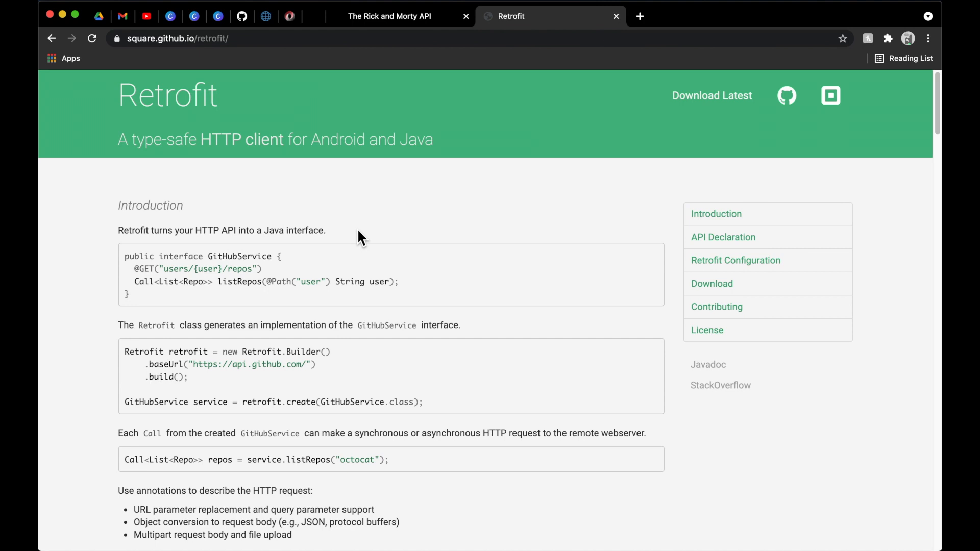
{"action": "mouse_move", "coordinate": [368, 240]}
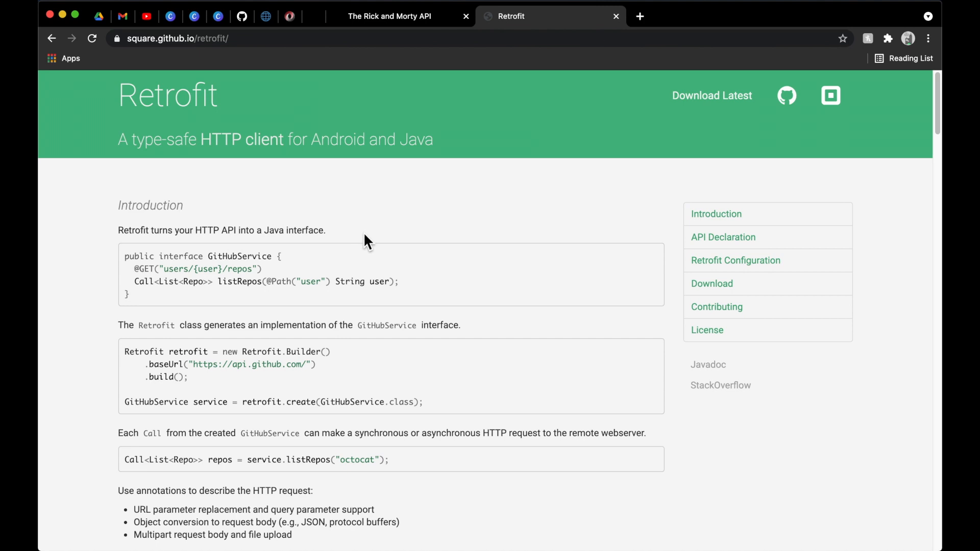
{"action": "mouse_move", "coordinate": [786, 96]}
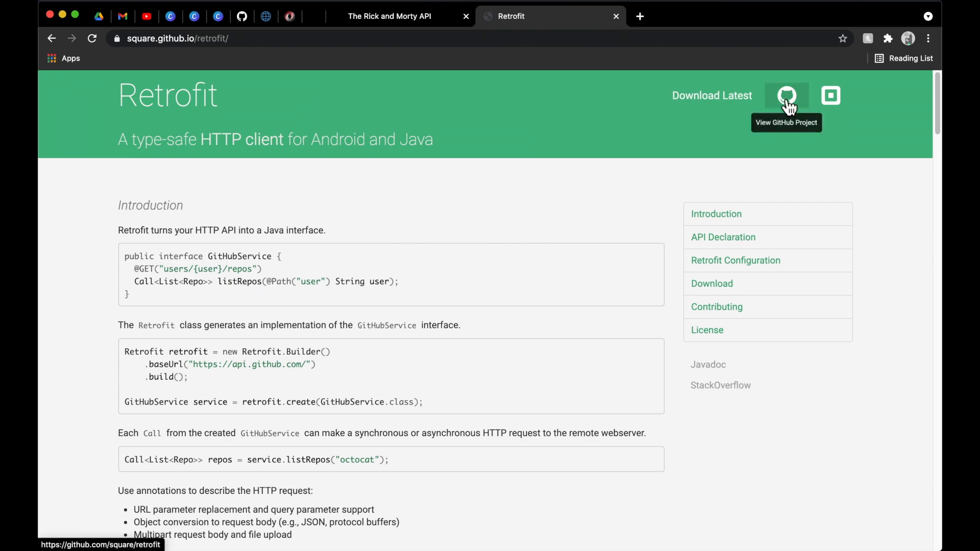
- View the square/retrofit README's Download, R8/ProGuard and License notes on GitHub
{"action": "left_click", "coordinate": [786, 96]}
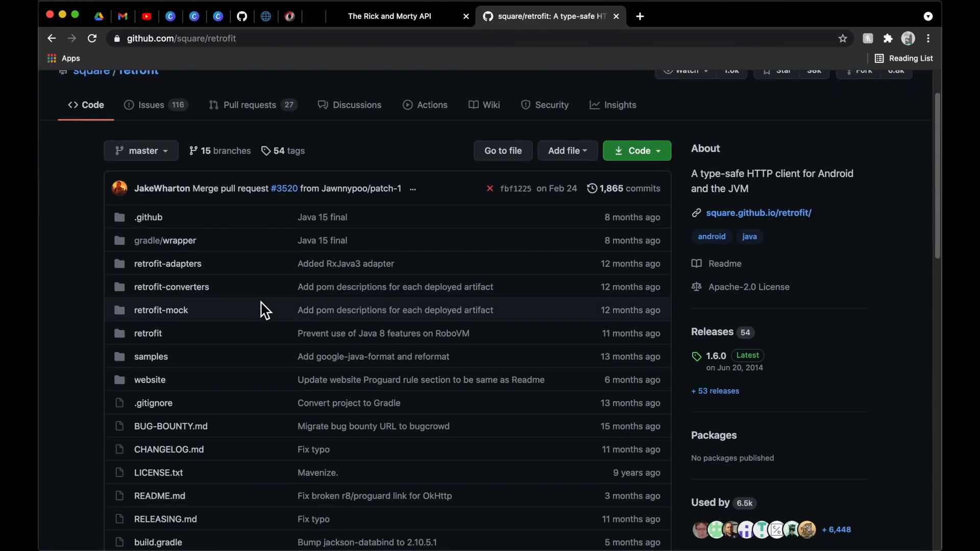
{"action": "scroll", "scroll_direction": "down", "scroll_amount": 3}
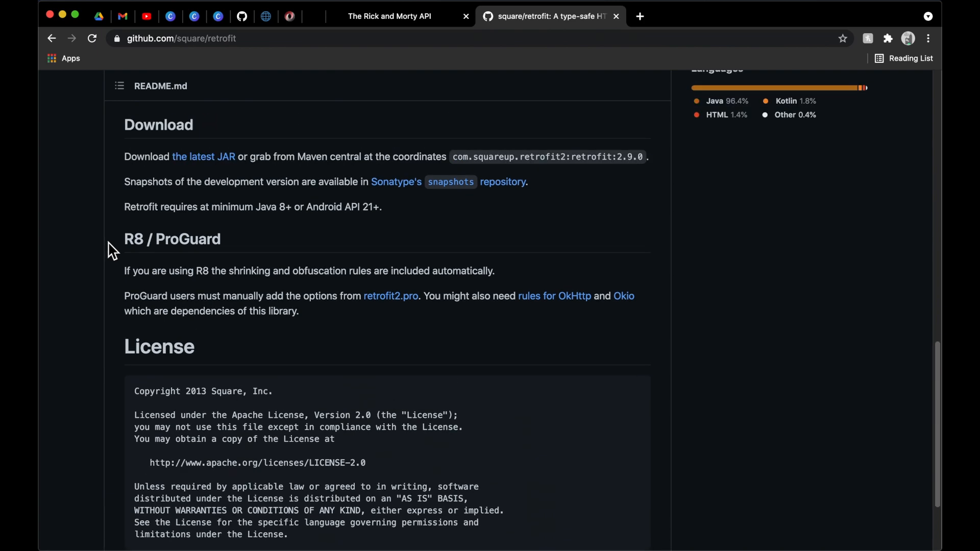
{"action": "scroll", "scroll_direction": "up", "scroll_amount": 3}
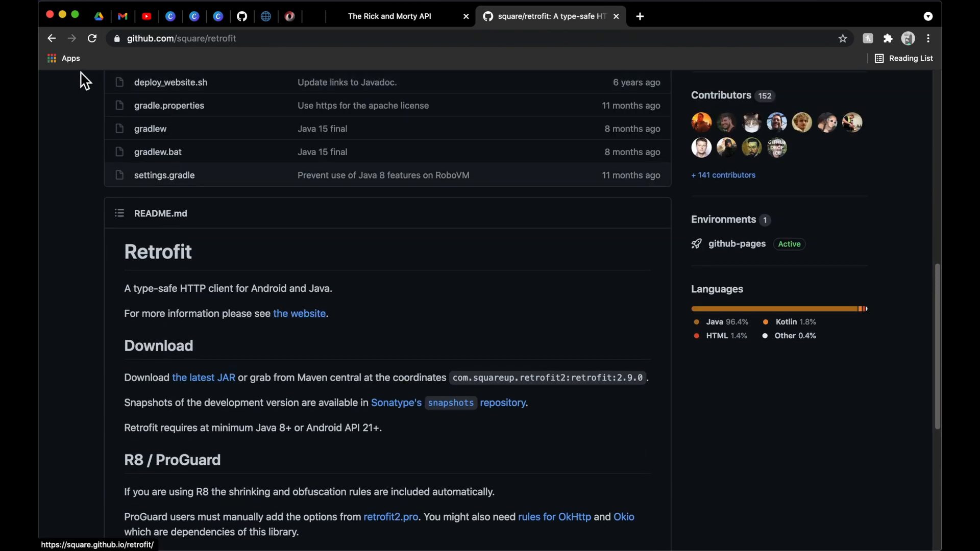
- Return to the Retrofit site and bring the GitHubService interface and Retrofit.Builder code into view
{"action": "left_click", "coordinate": [299, 313]}
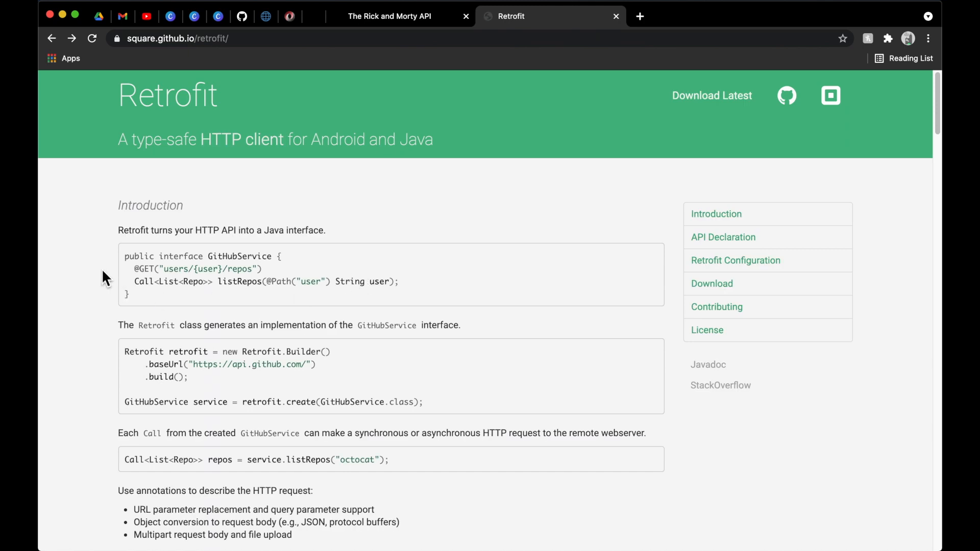
{"action": "scroll", "scroll_direction": "down", "scroll_amount": 3}
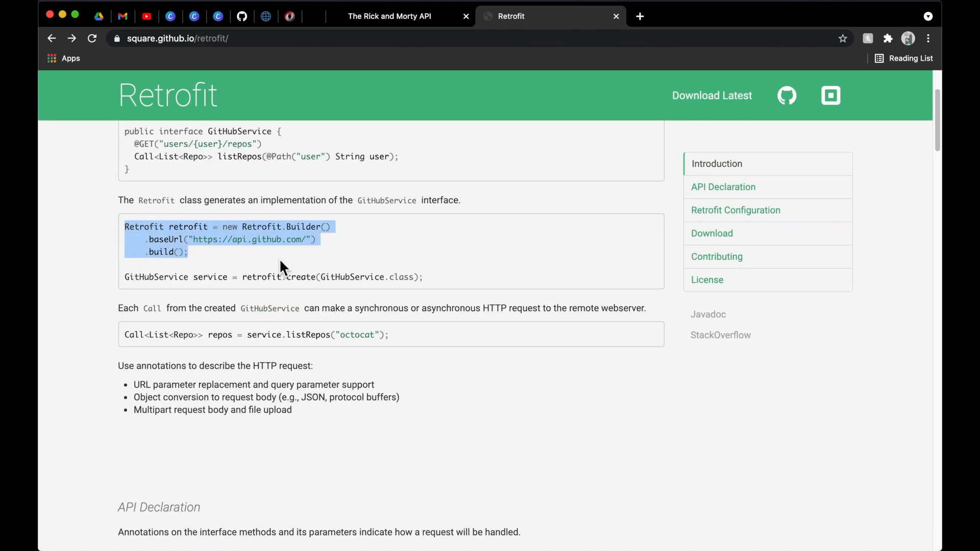
{"action": "left_click", "coordinate": [194, 243]}
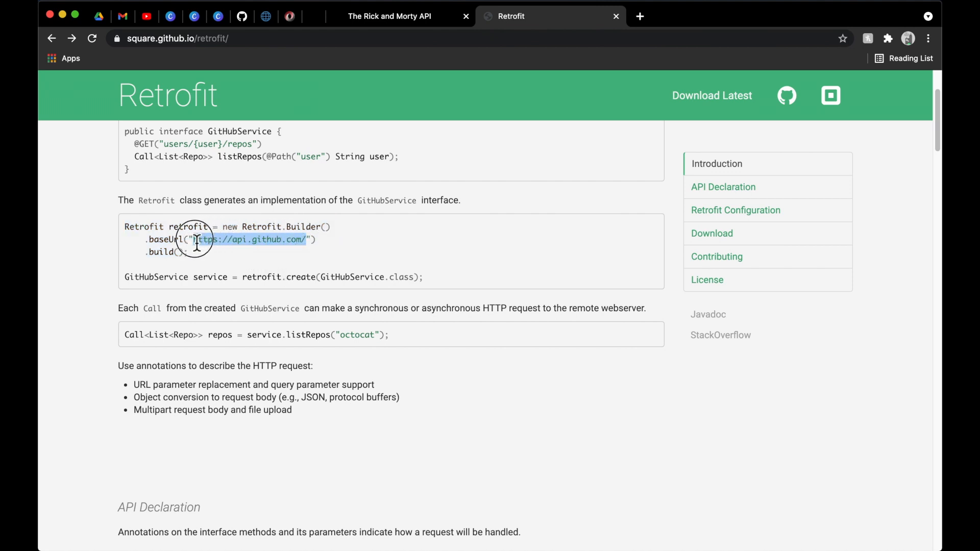
{"action": "scroll", "scroll_direction": "down", "scroll_amount": 3}
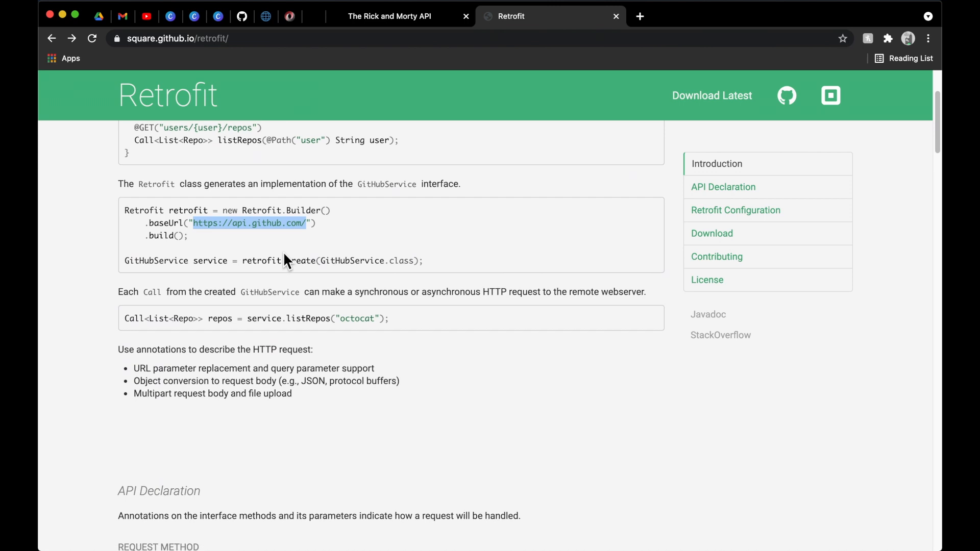
{"action": "scroll", "scroll_direction": "up", "scroll_amount": 3}
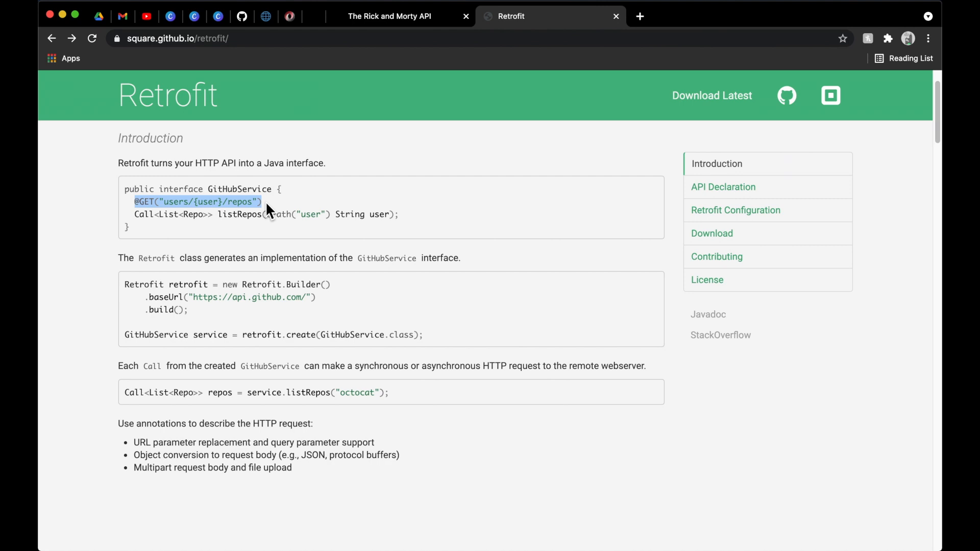
- Highlight terms in the interface example, including the listRepos method name
{"action": "double_click", "coordinate": [249, 297]}
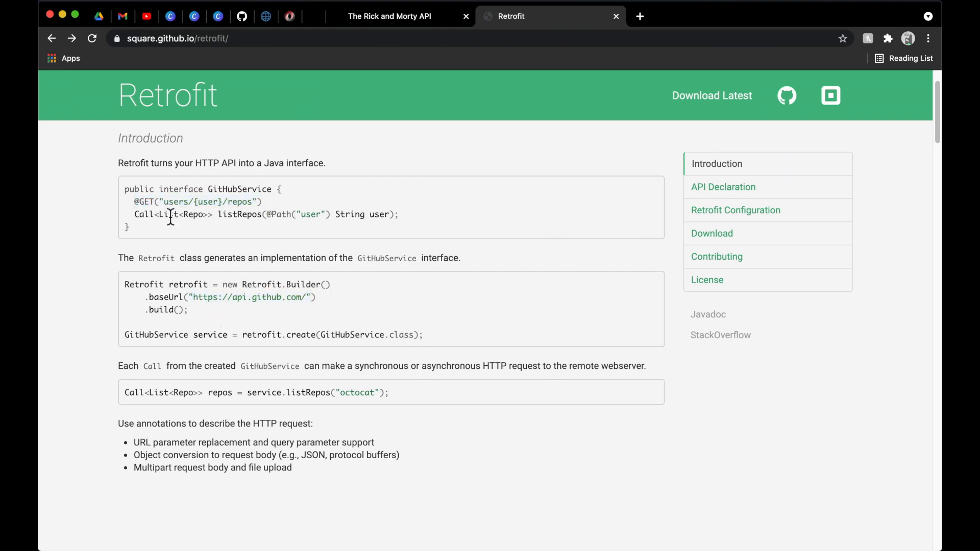
{"action": "double_click", "coordinate": [239, 214]}
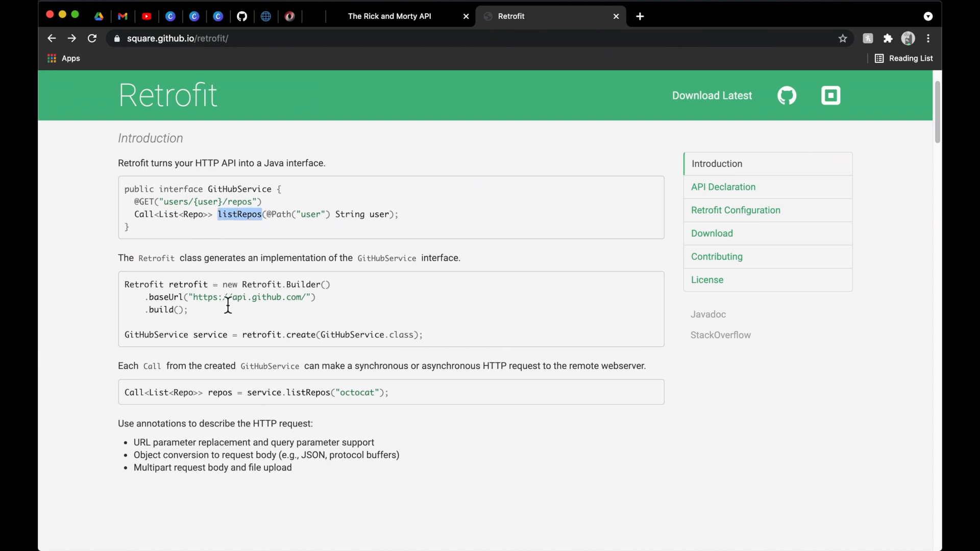
{"action": "mouse_move", "coordinate": [226, 261]}
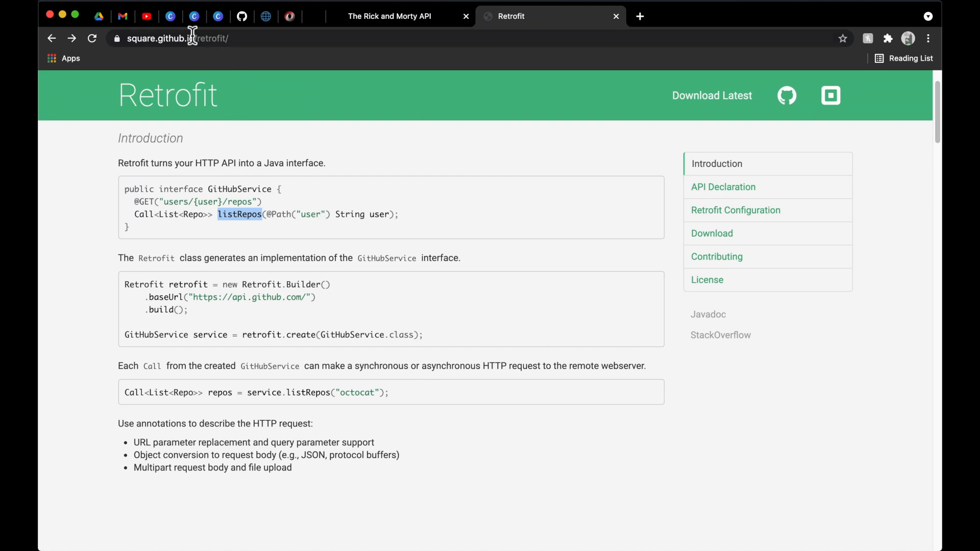
{"action": "mouse_move", "coordinate": [352, 309]}
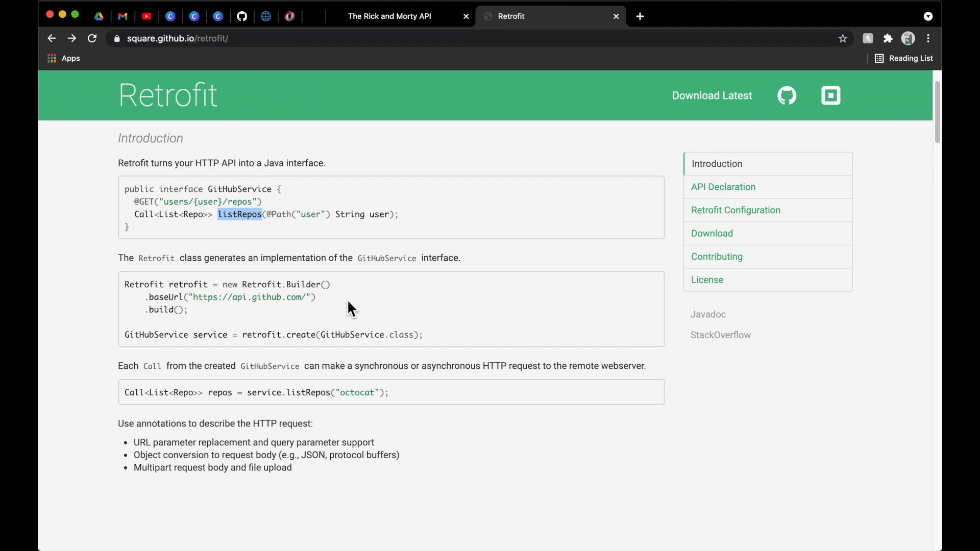
{"action": "scroll", "scroll_direction": "down", "scroll_amount": 3}
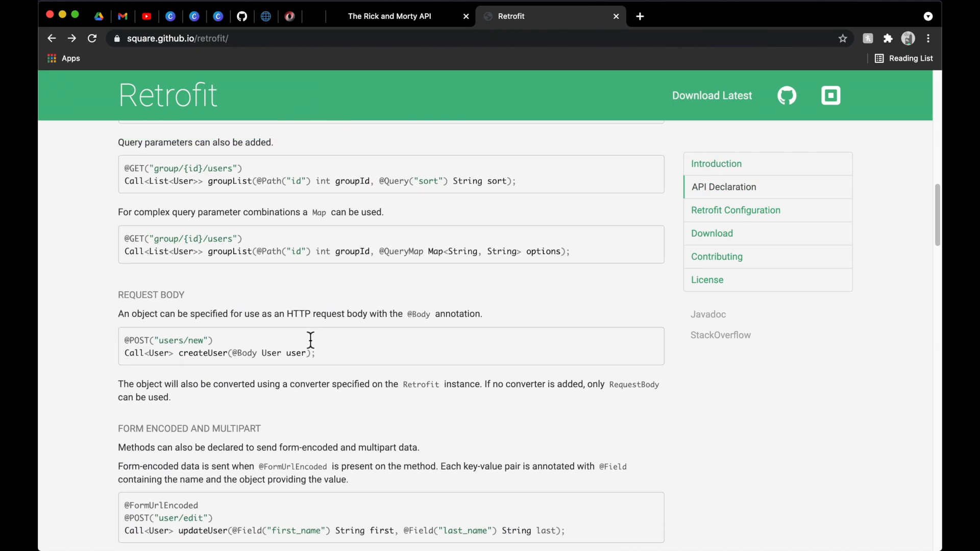
{"action": "double_click", "coordinate": [151, 294]}
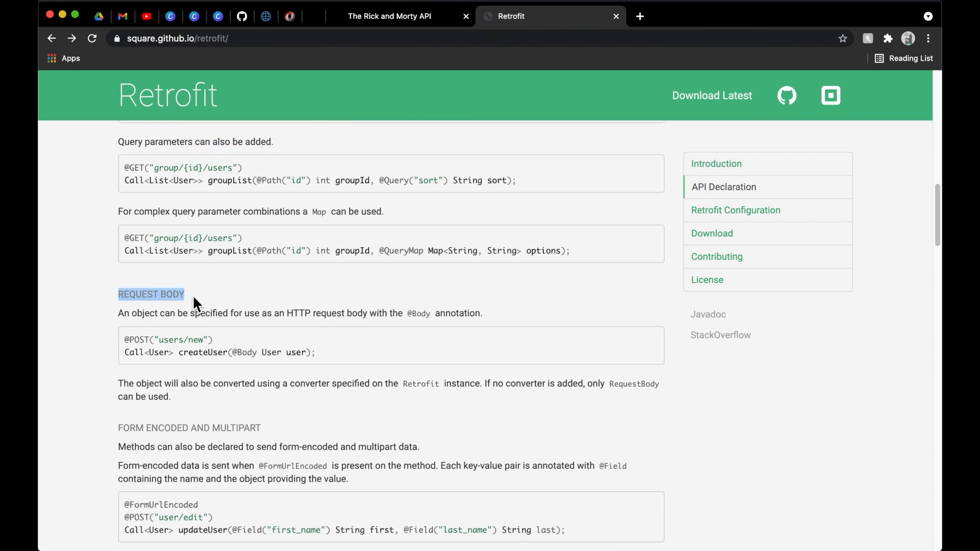
{"action": "scroll", "scroll_direction": "down", "scroll_amount": 3}
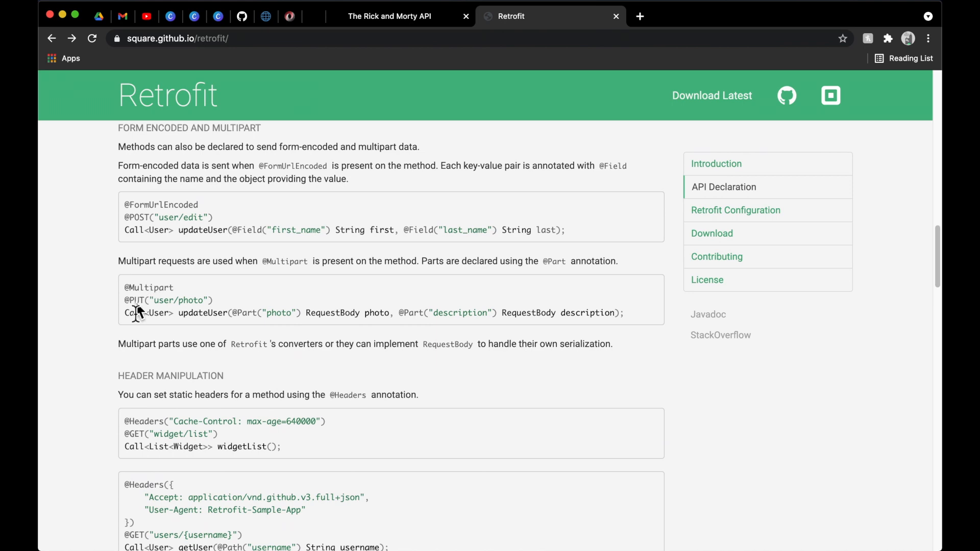
{"action": "scroll", "scroll_direction": "down", "scroll_amount": 3}
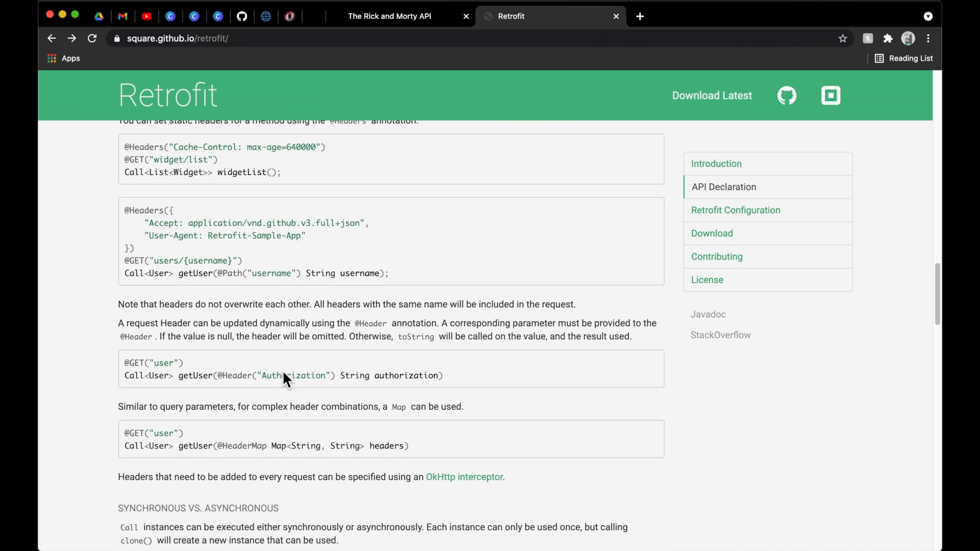
{"action": "scroll", "scroll_direction": "down", "scroll_amount": 3}
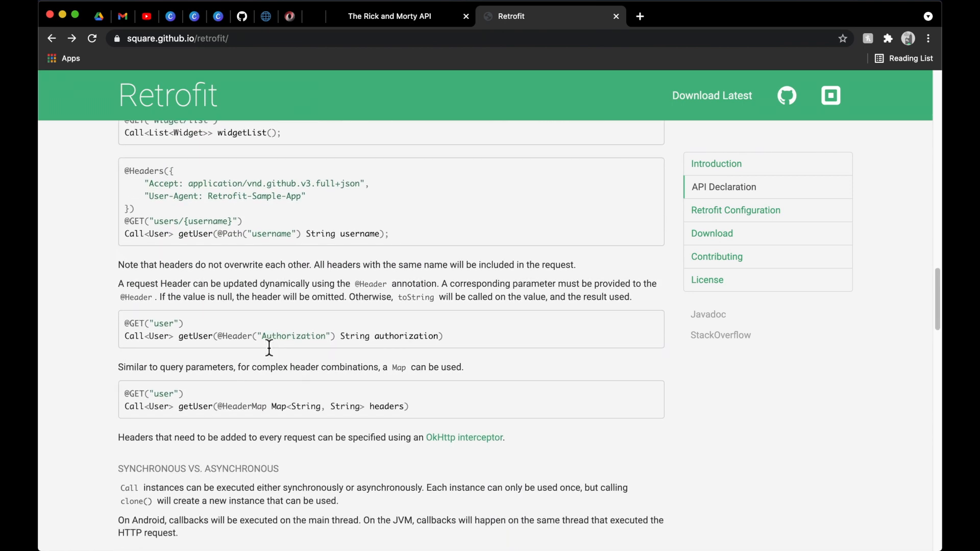
{"action": "scroll", "scroll_direction": "up", "scroll_amount": 3}
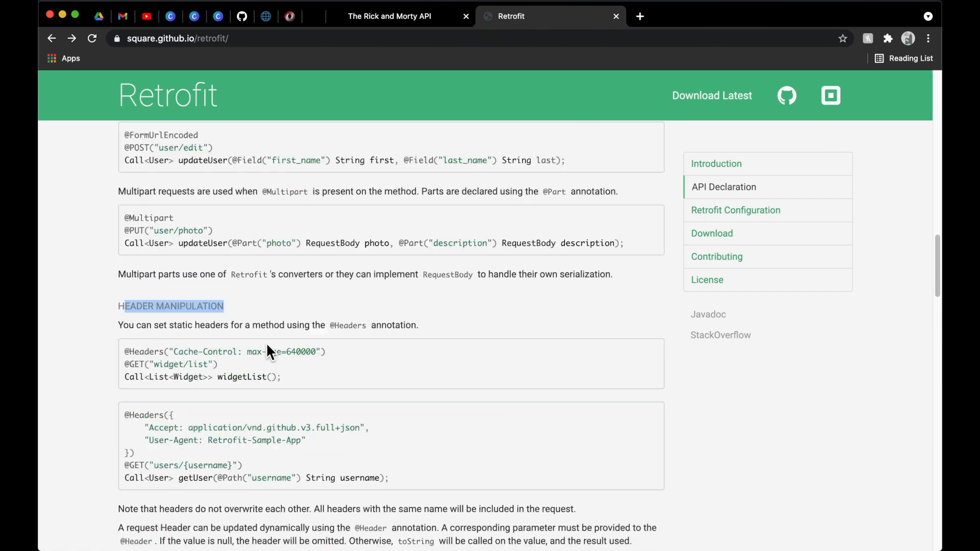
{"action": "scroll", "scroll_direction": "up", "scroll_amount": 3}
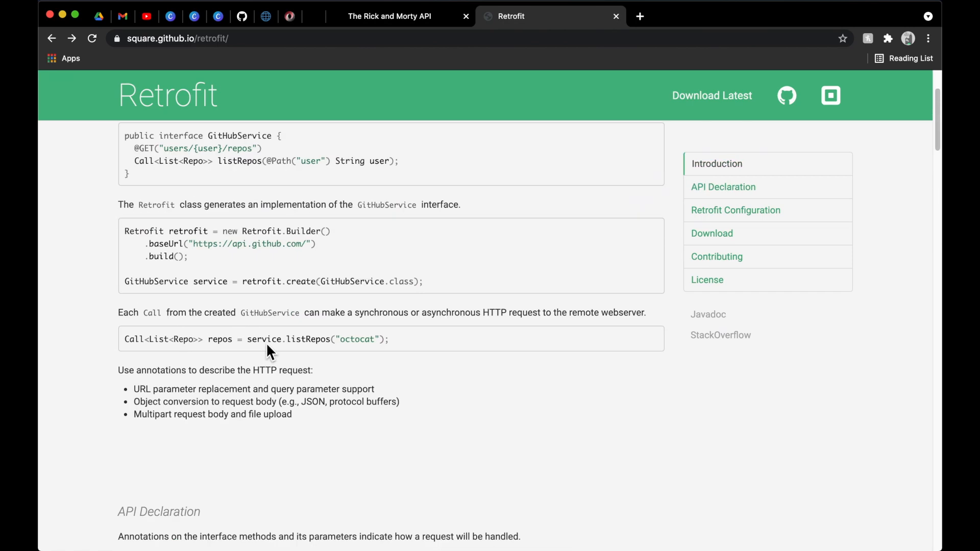
{"action": "scroll", "scroll_direction": "up", "scroll_amount": 3}
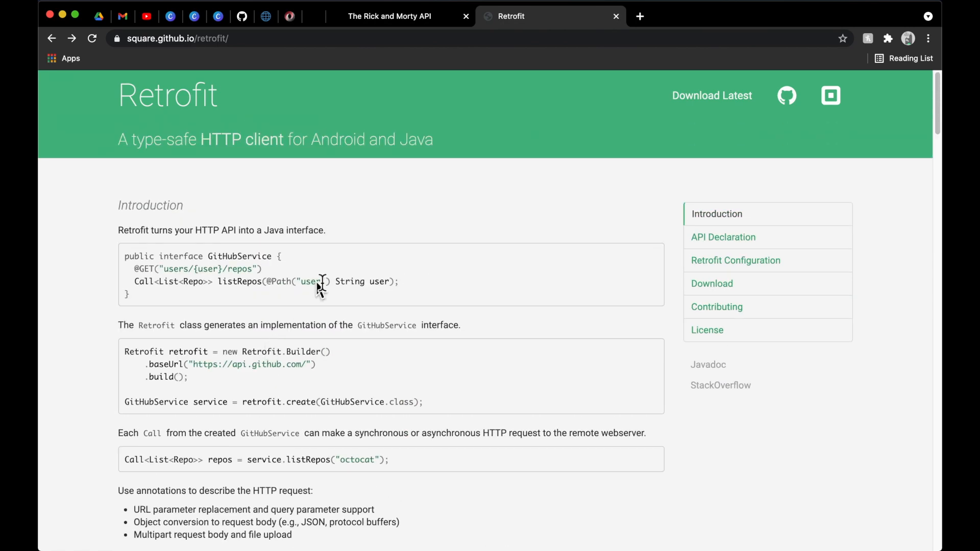
{"action": "mouse_move", "coordinate": [353, 215]}
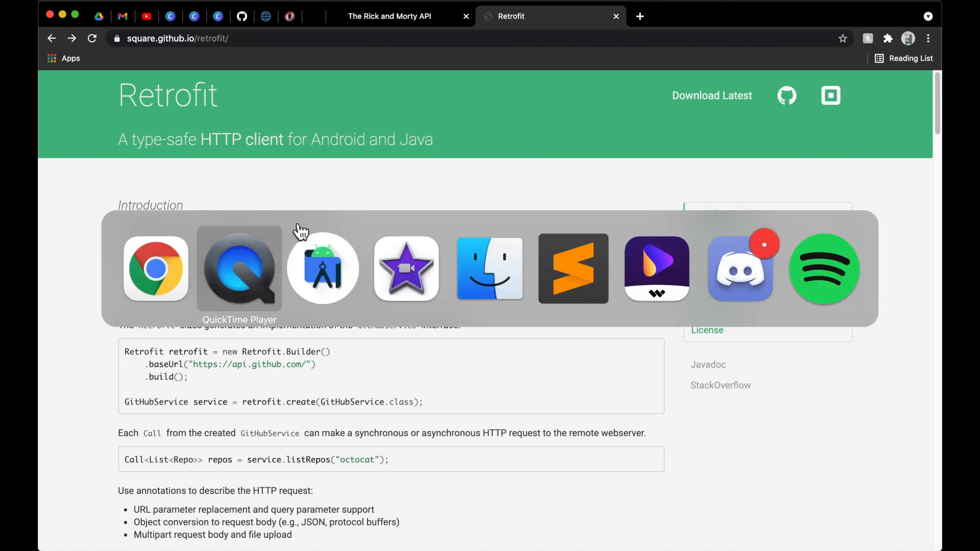
- Switch to the Simple Morty project and look over MainActivity.kt's onCreate code
{"action": "left_click", "coordinate": [322, 268]}
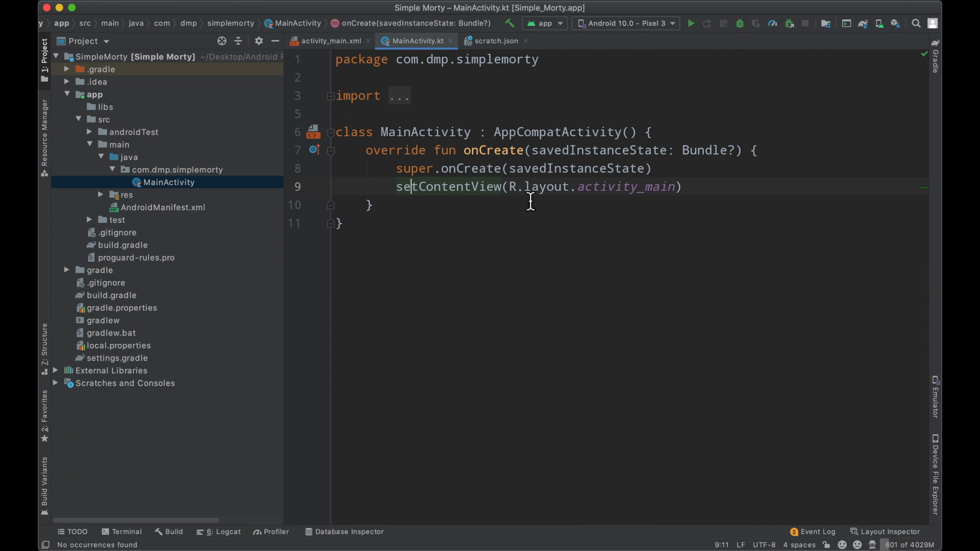
{"action": "mouse_move", "coordinate": [483, 59]}
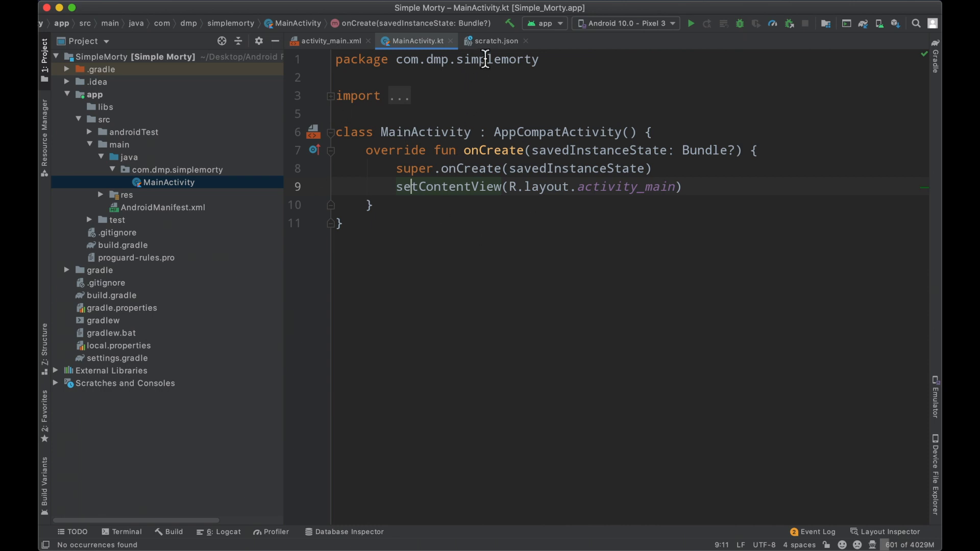
{"action": "left_click", "coordinate": [454, 240]}
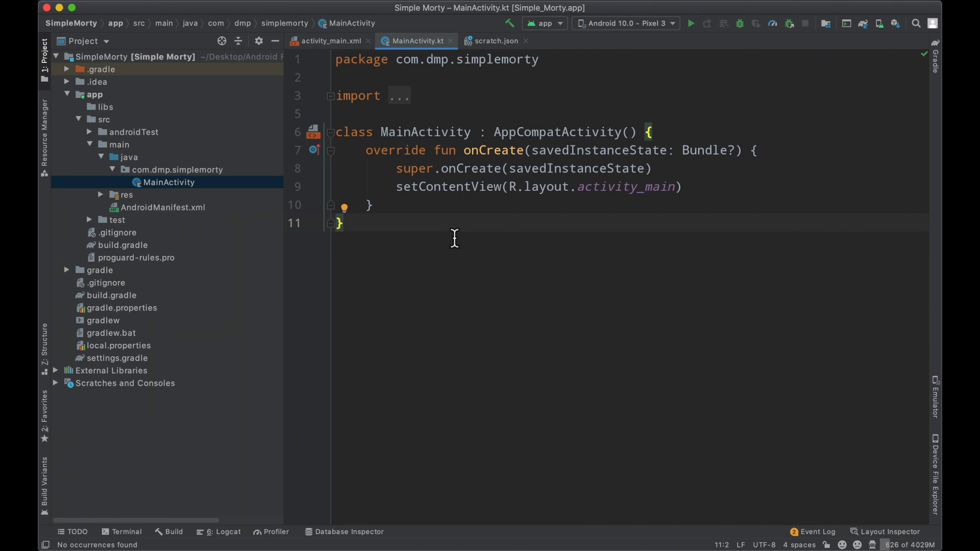
{"action": "left_click", "coordinate": [343, 223]}
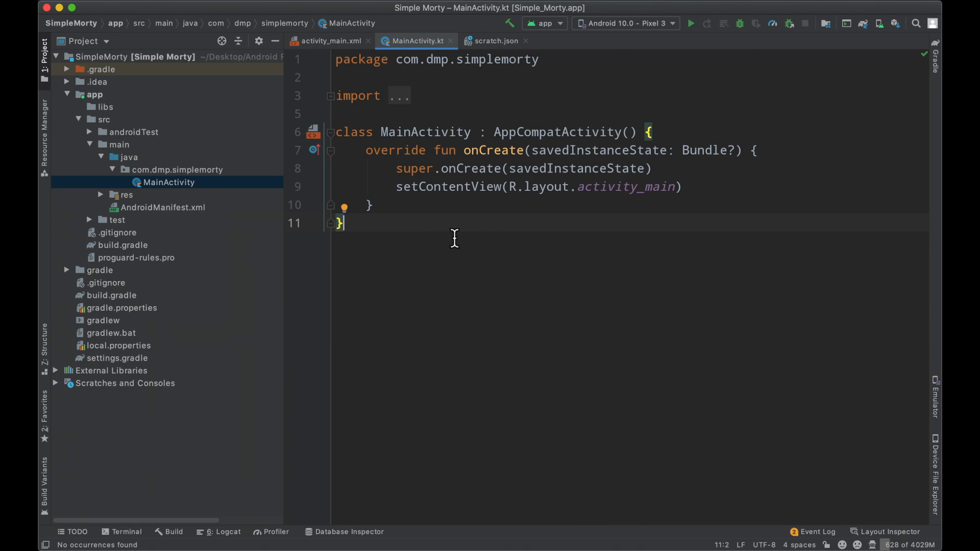
{"action": "left_click", "coordinate": [496, 40]}
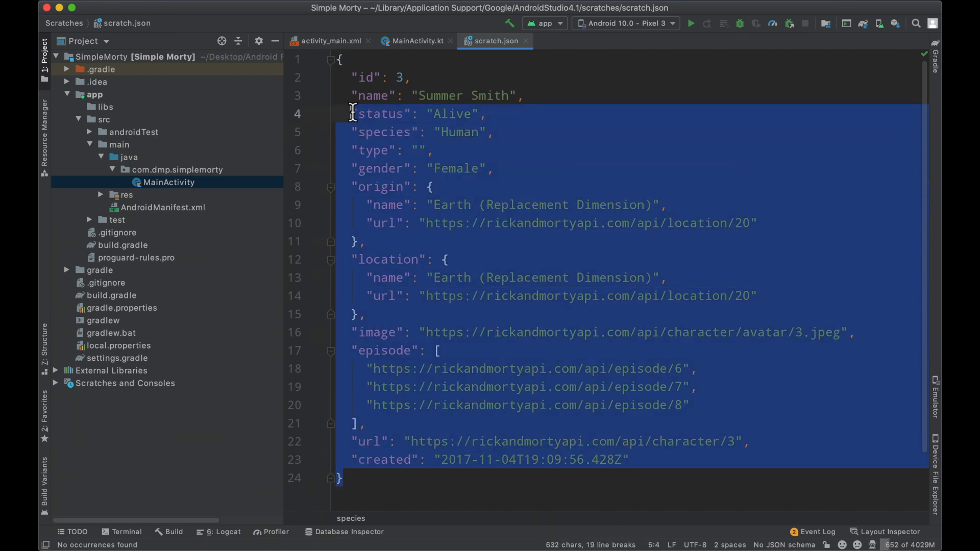
- Run Simple Morty on the Pixel 3 emulator from the Summer Smith scratch.json, showing Hello World!
{"action": "left_click", "coordinate": [534, 186]}
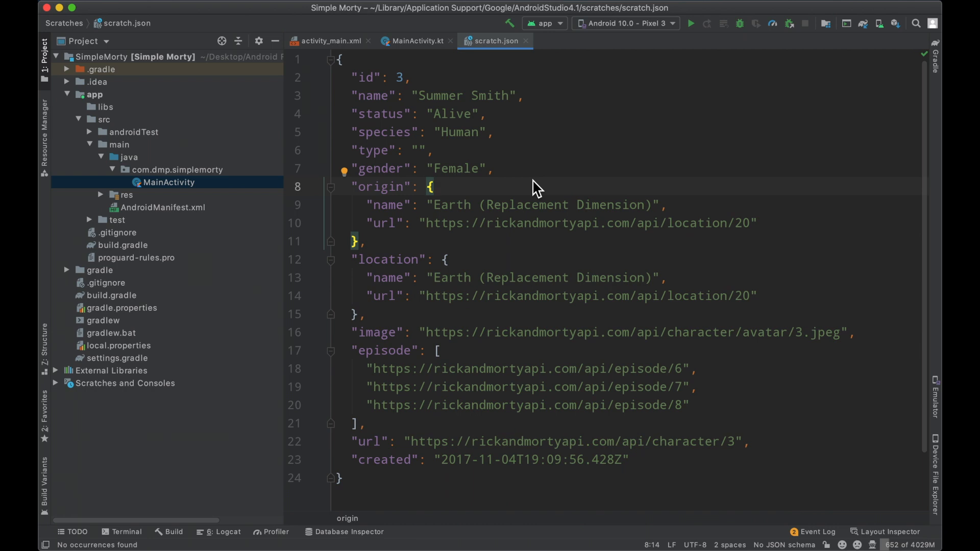
{"action": "left_click", "coordinate": [690, 23]}
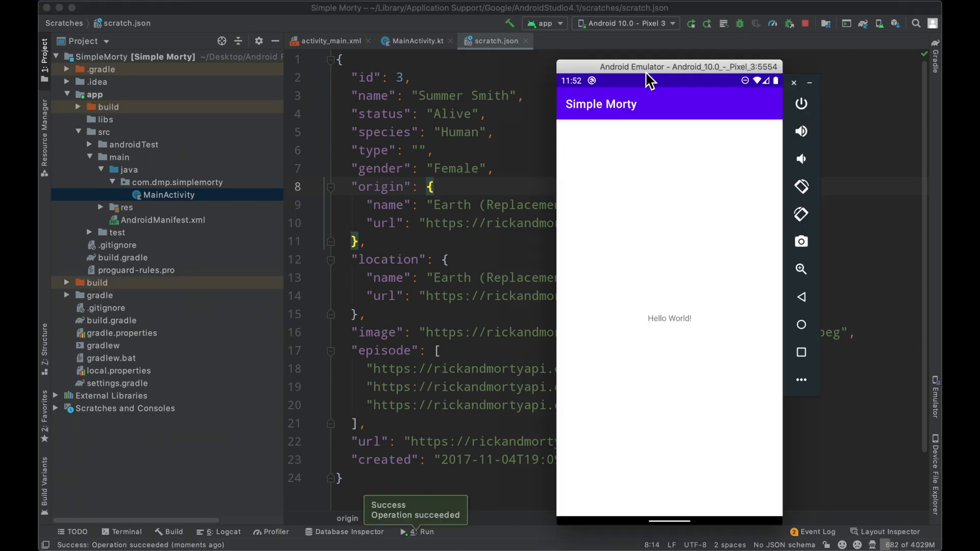
{"action": "mouse_move", "coordinate": [659, 335]}
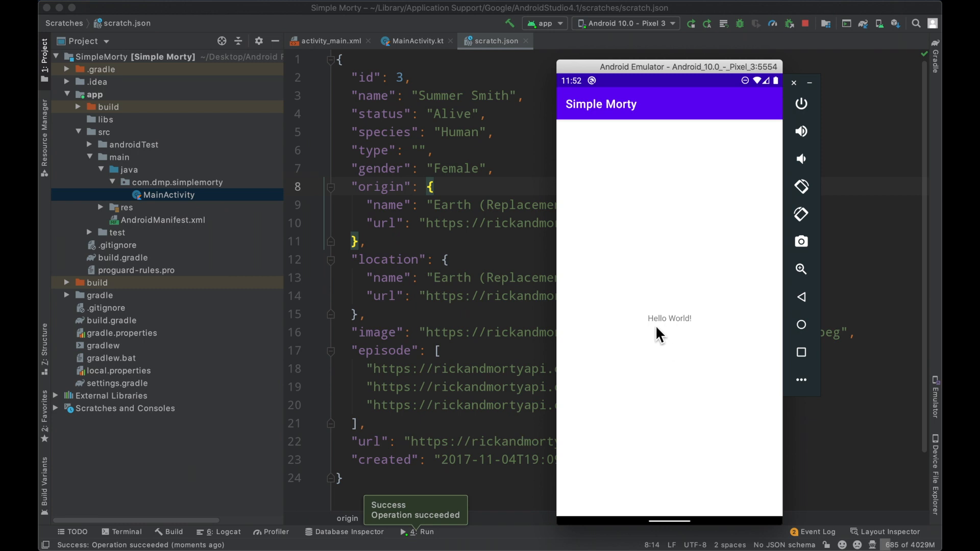
{"action": "mouse_move", "coordinate": [612, 310]}
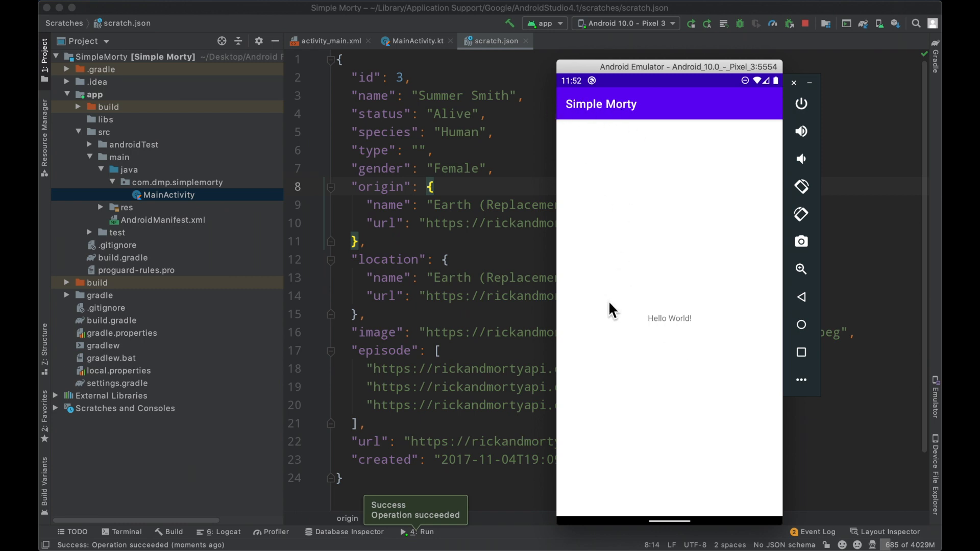